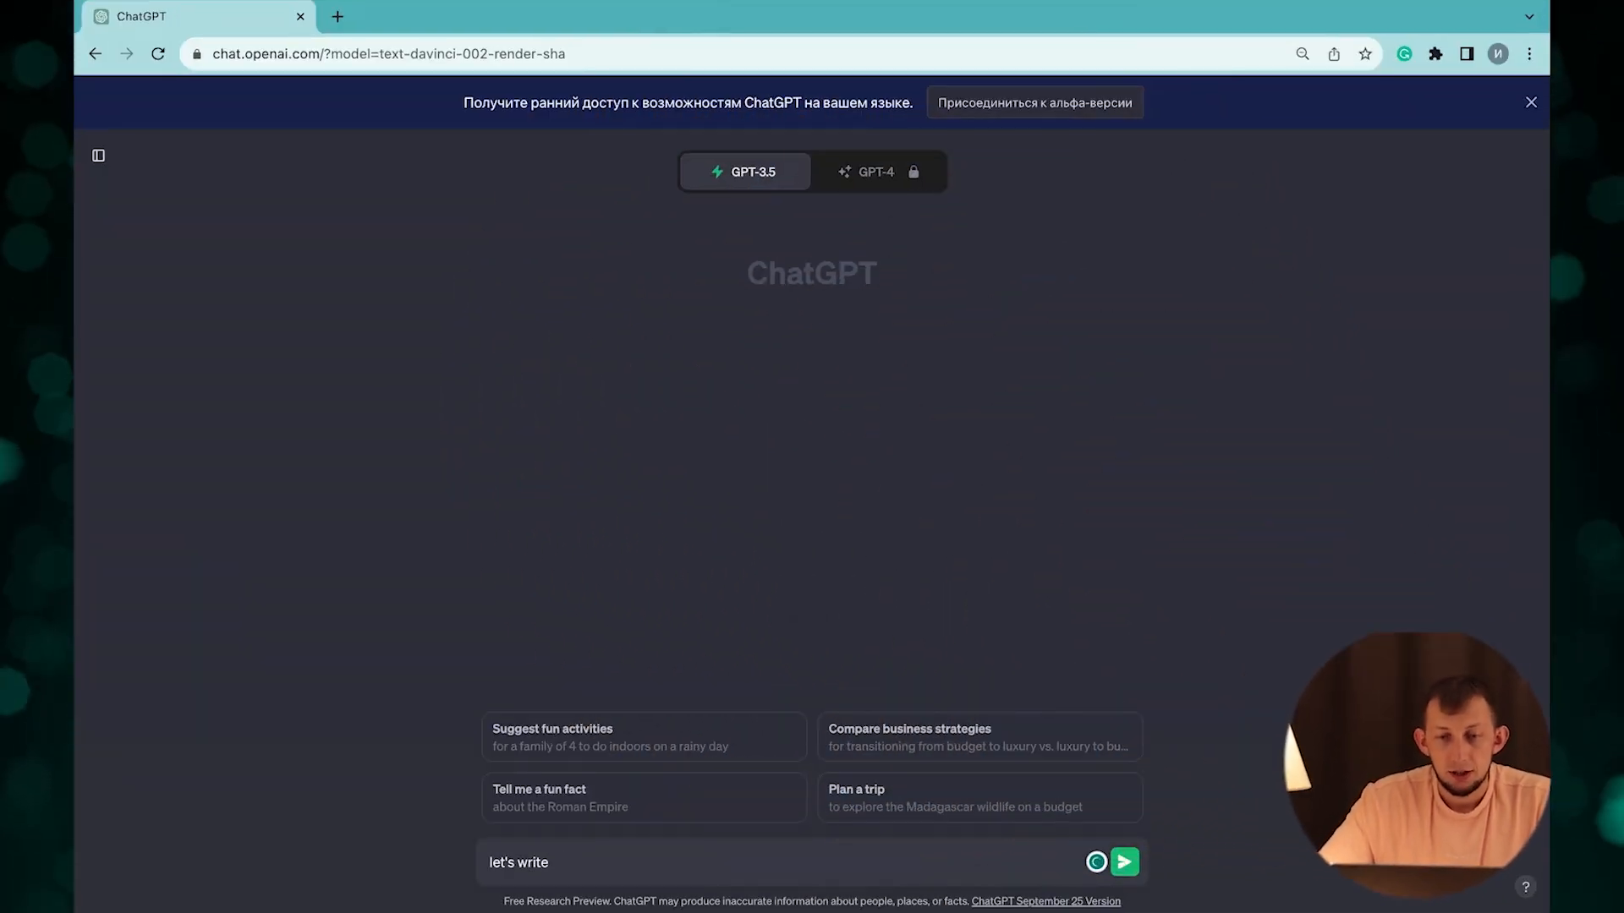
Ask ChatGPT for a simple Node.js CRUD app at /products with step-by-step instructions.
type("simple node.js application with CRUD for")
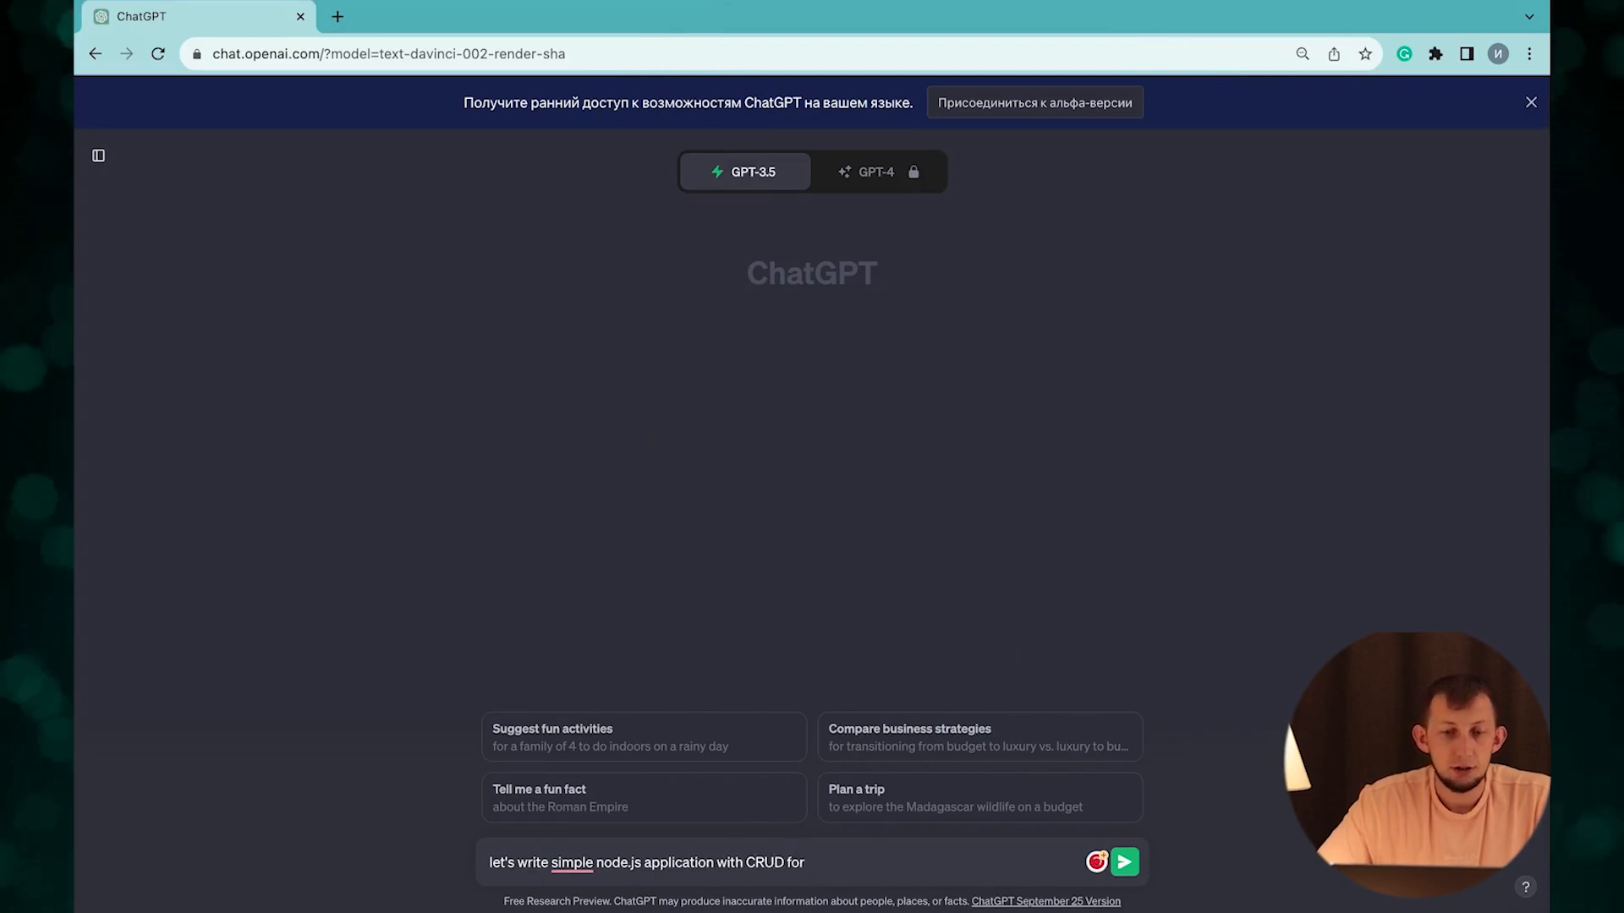
type("/products, wi")
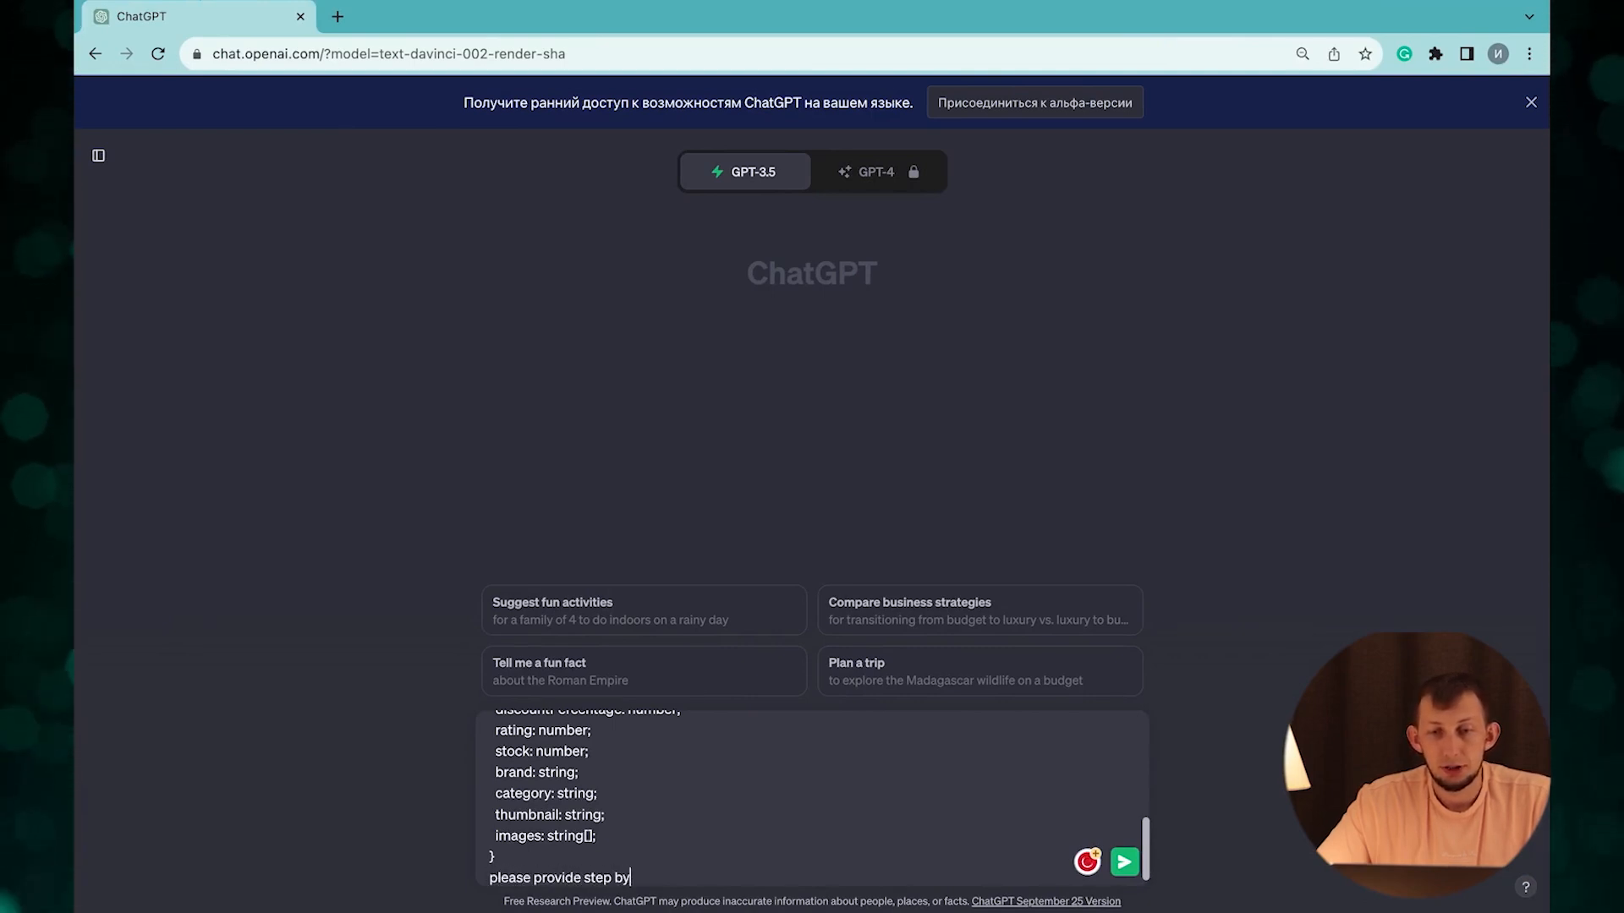
type("step instruction")
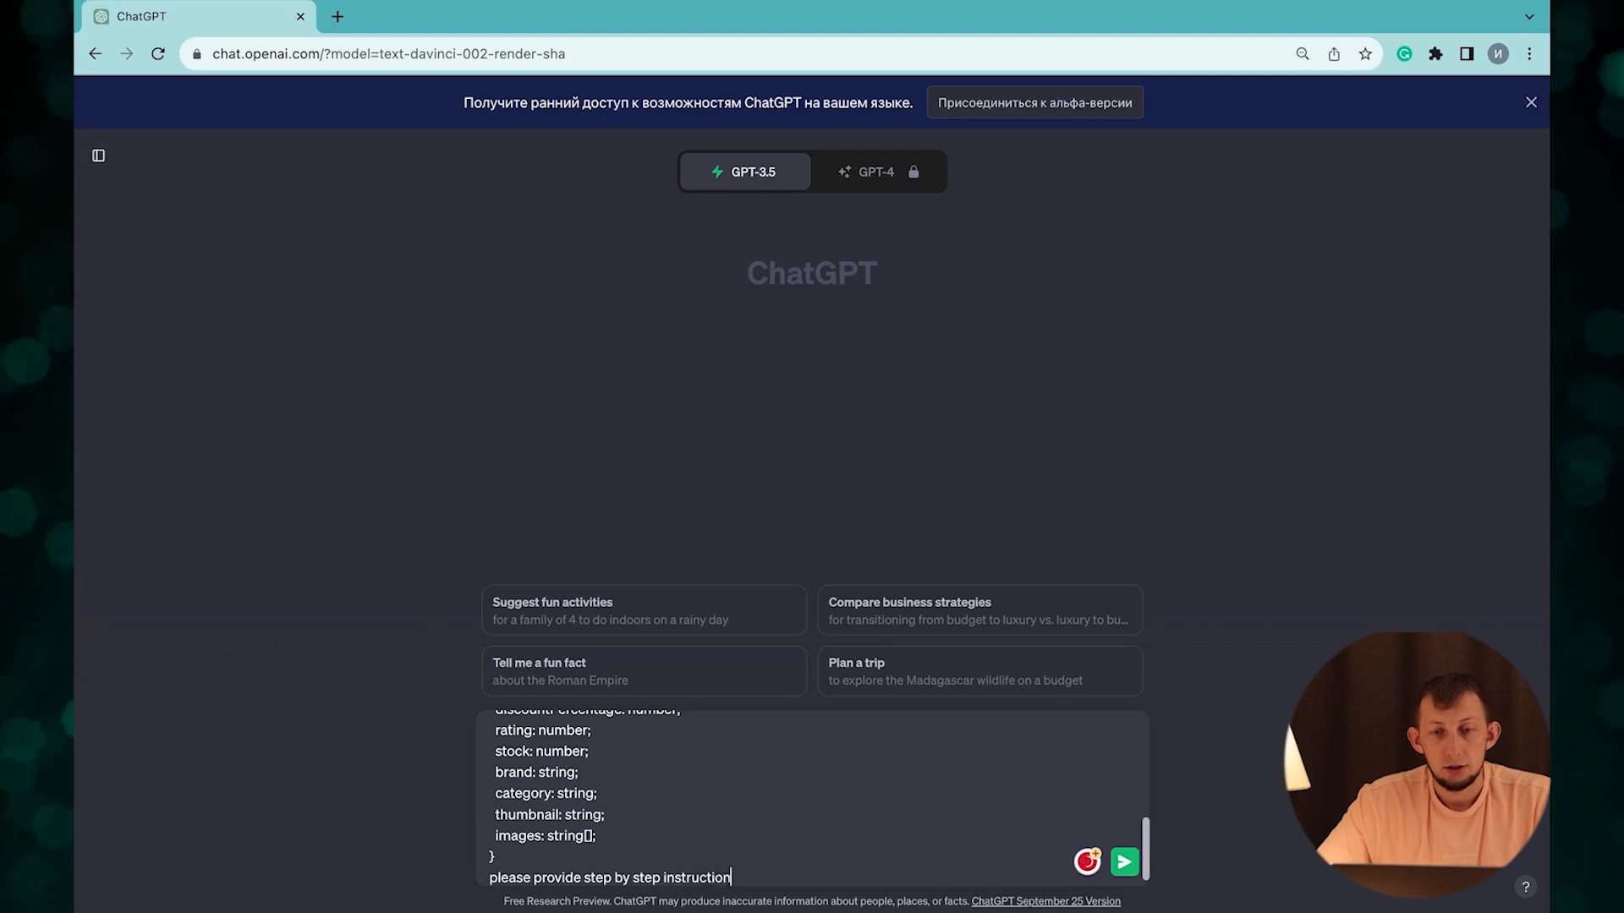
left_click(1122, 857)
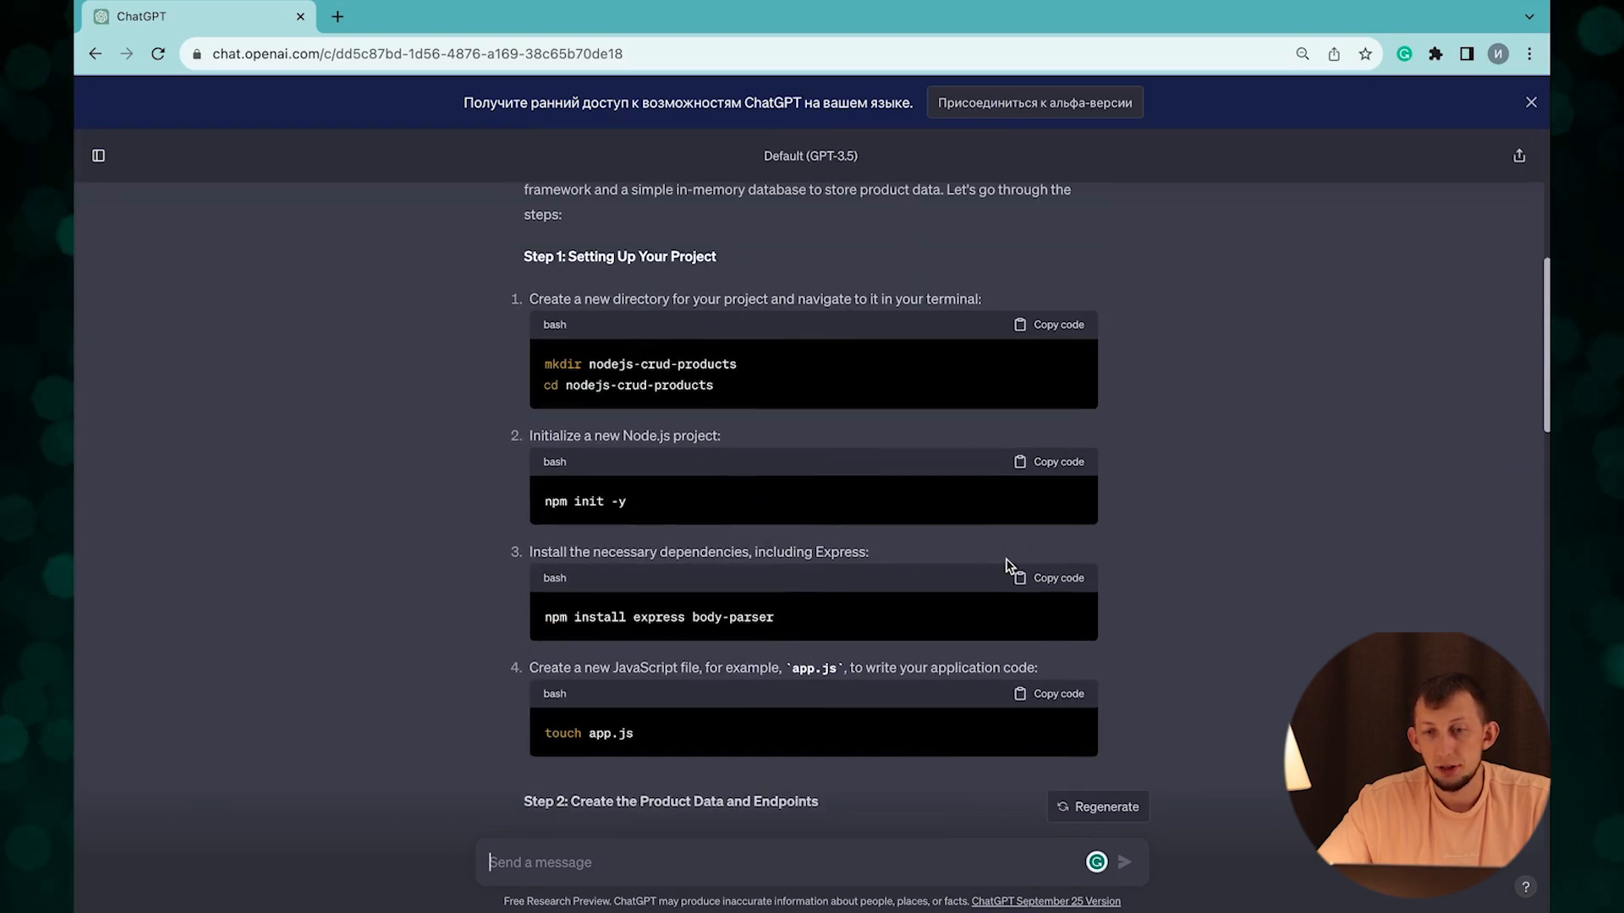
Read through ChatGPT's setup steps and code blocks for the nodejs-crud-products project.
left_click(1055, 349)
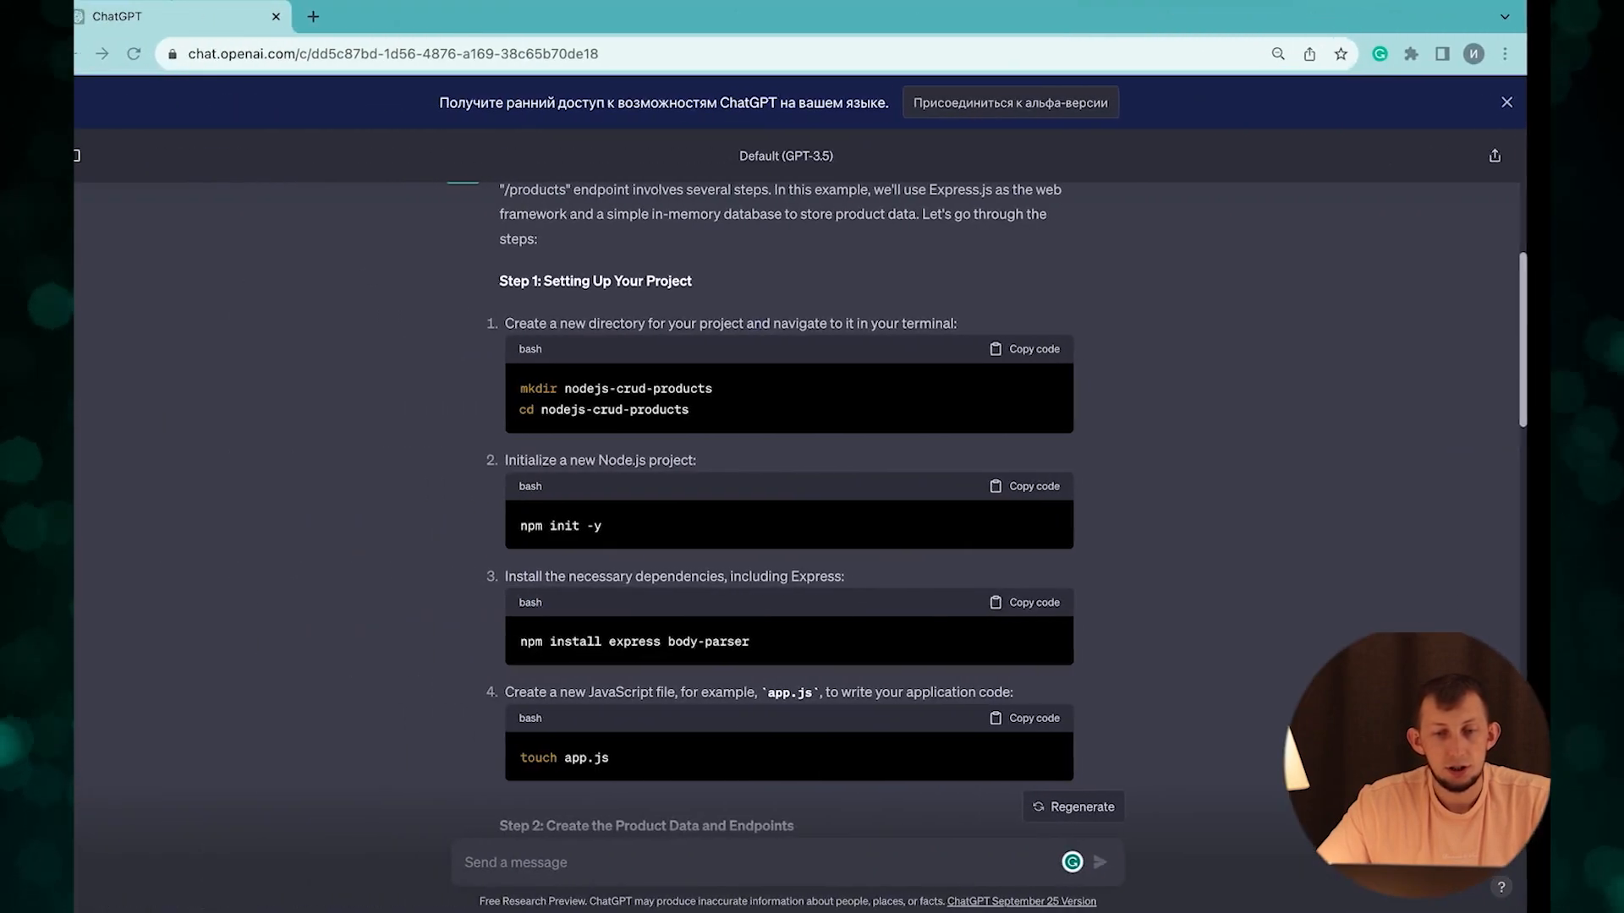
scroll("down", 3)
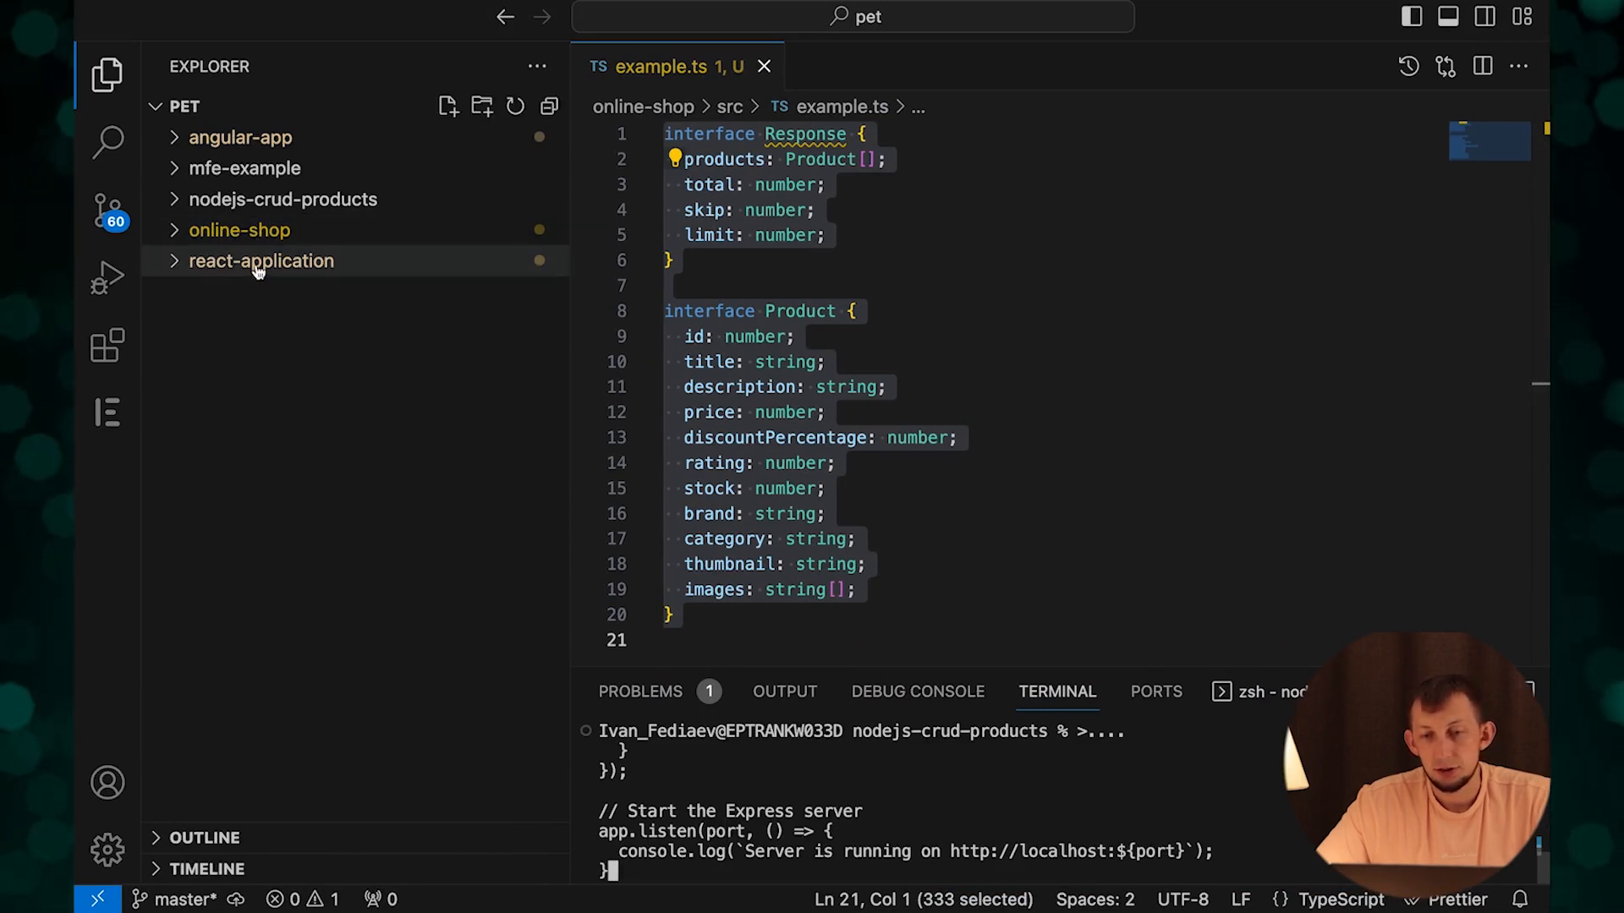
Expand nodejs-crud-products in the Explorer and open app.js.
left_click(282, 198)
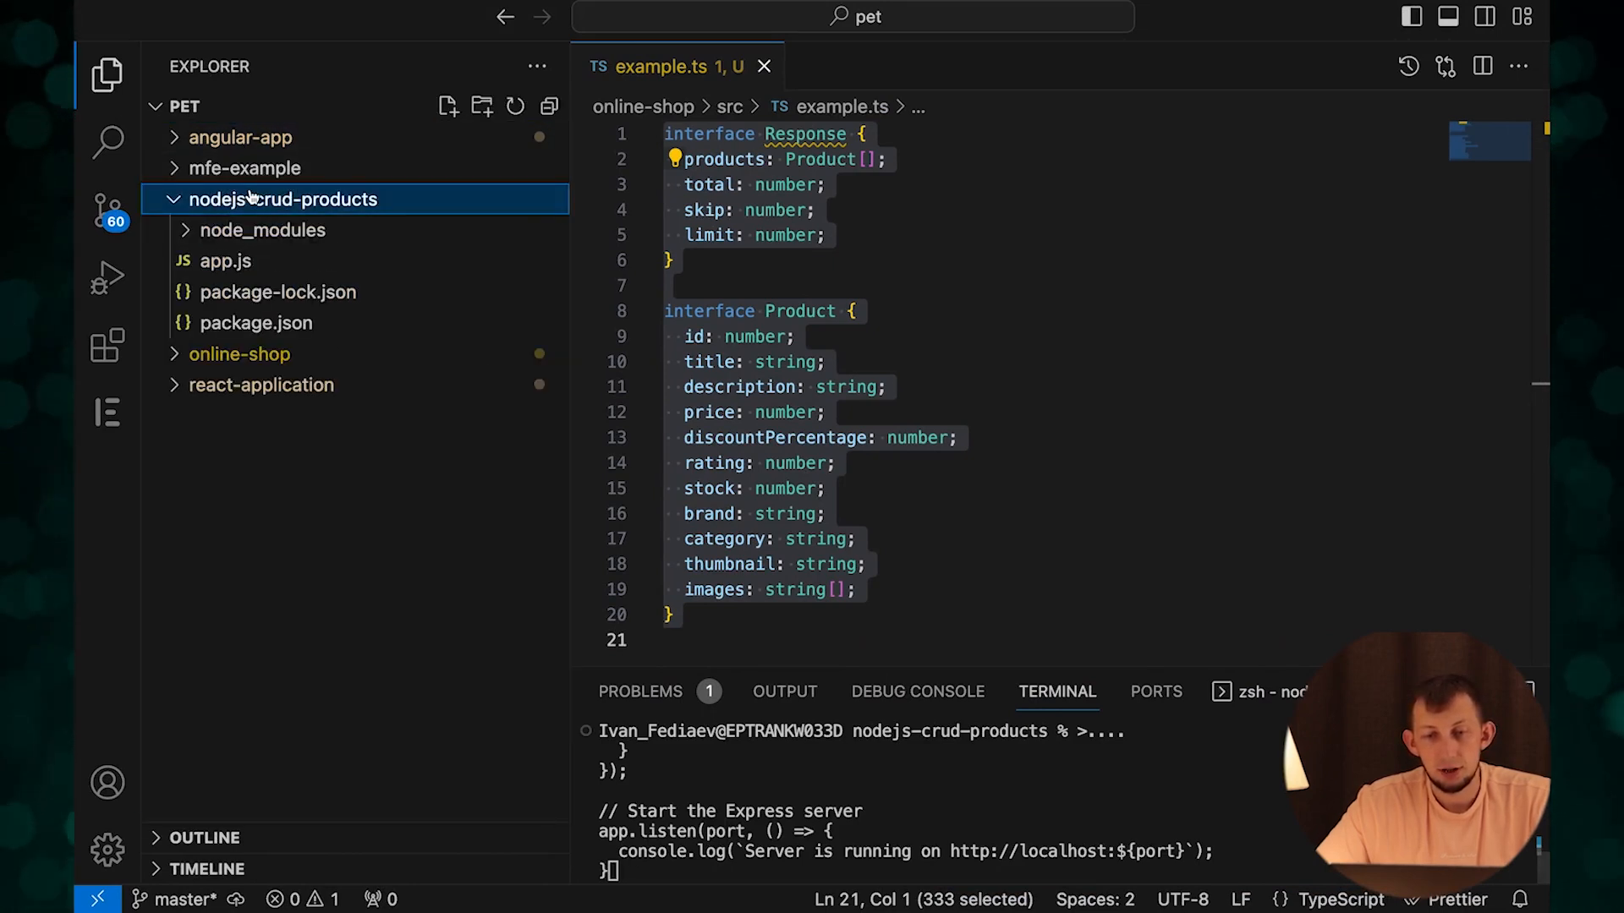
left_click(225, 261)
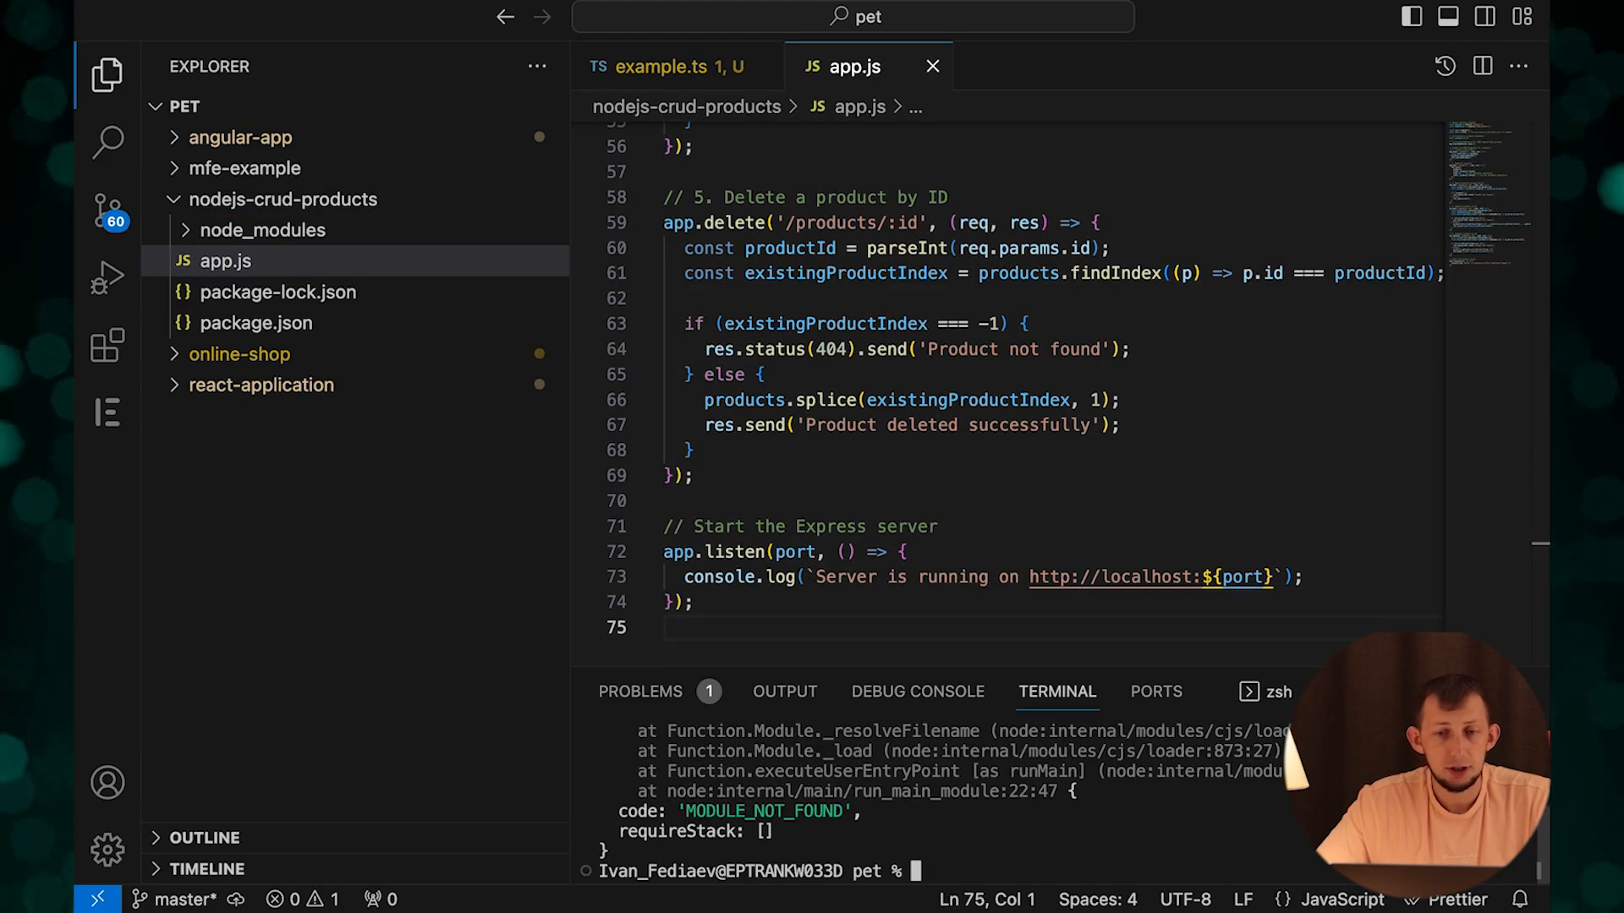
In the terminal, cd into nodejs-crud-products and run node app.js.
type("cd")
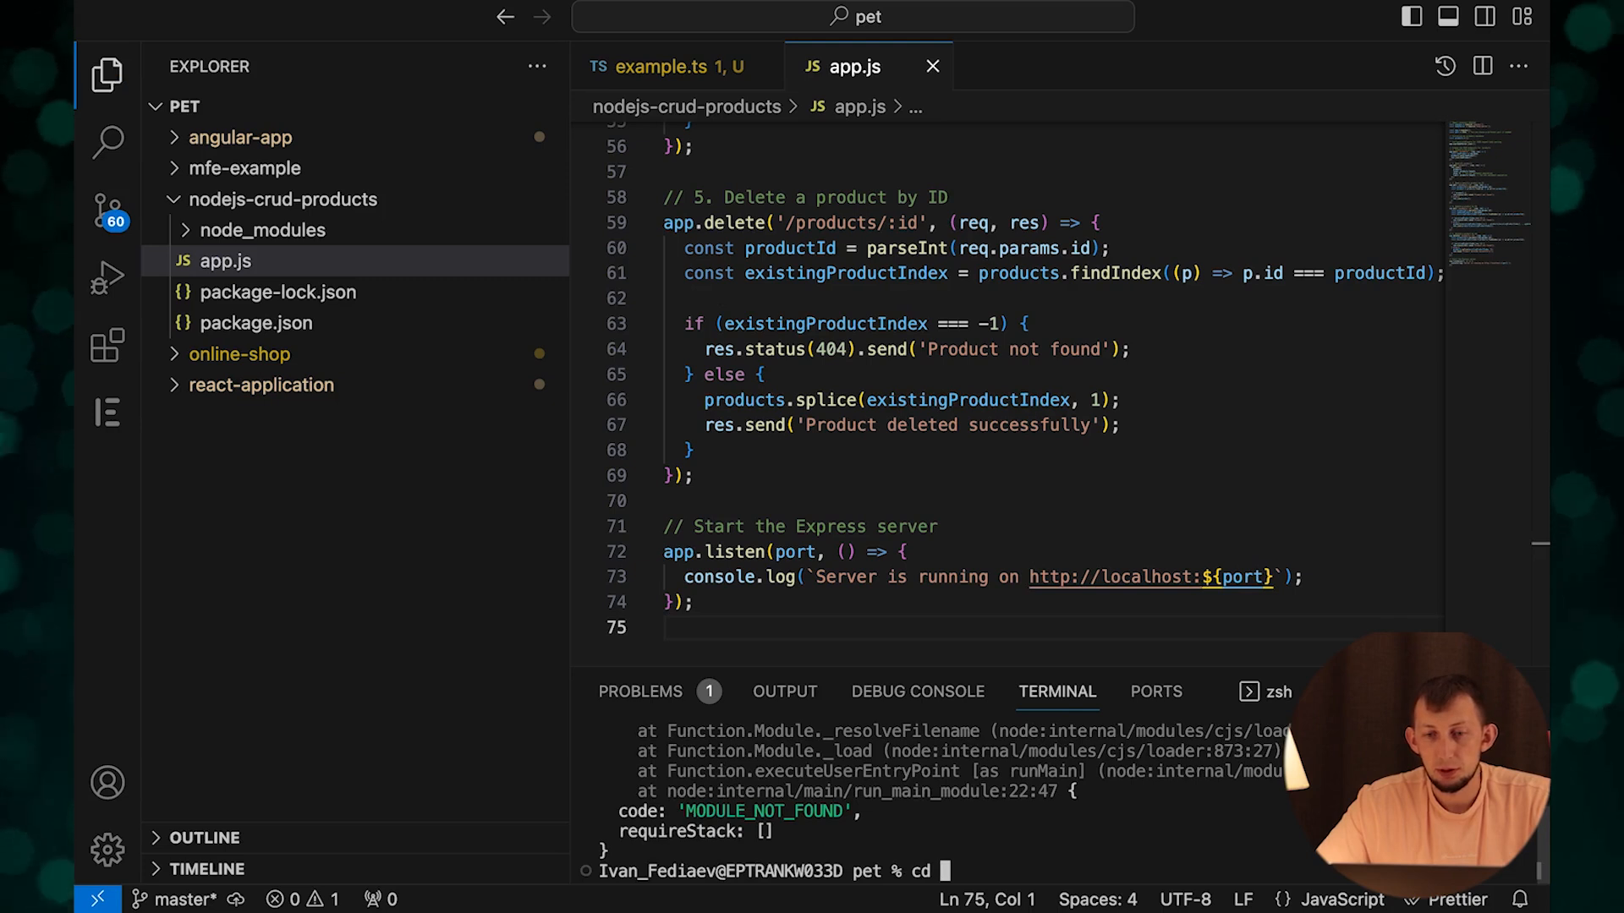
type("nodejs-cr")
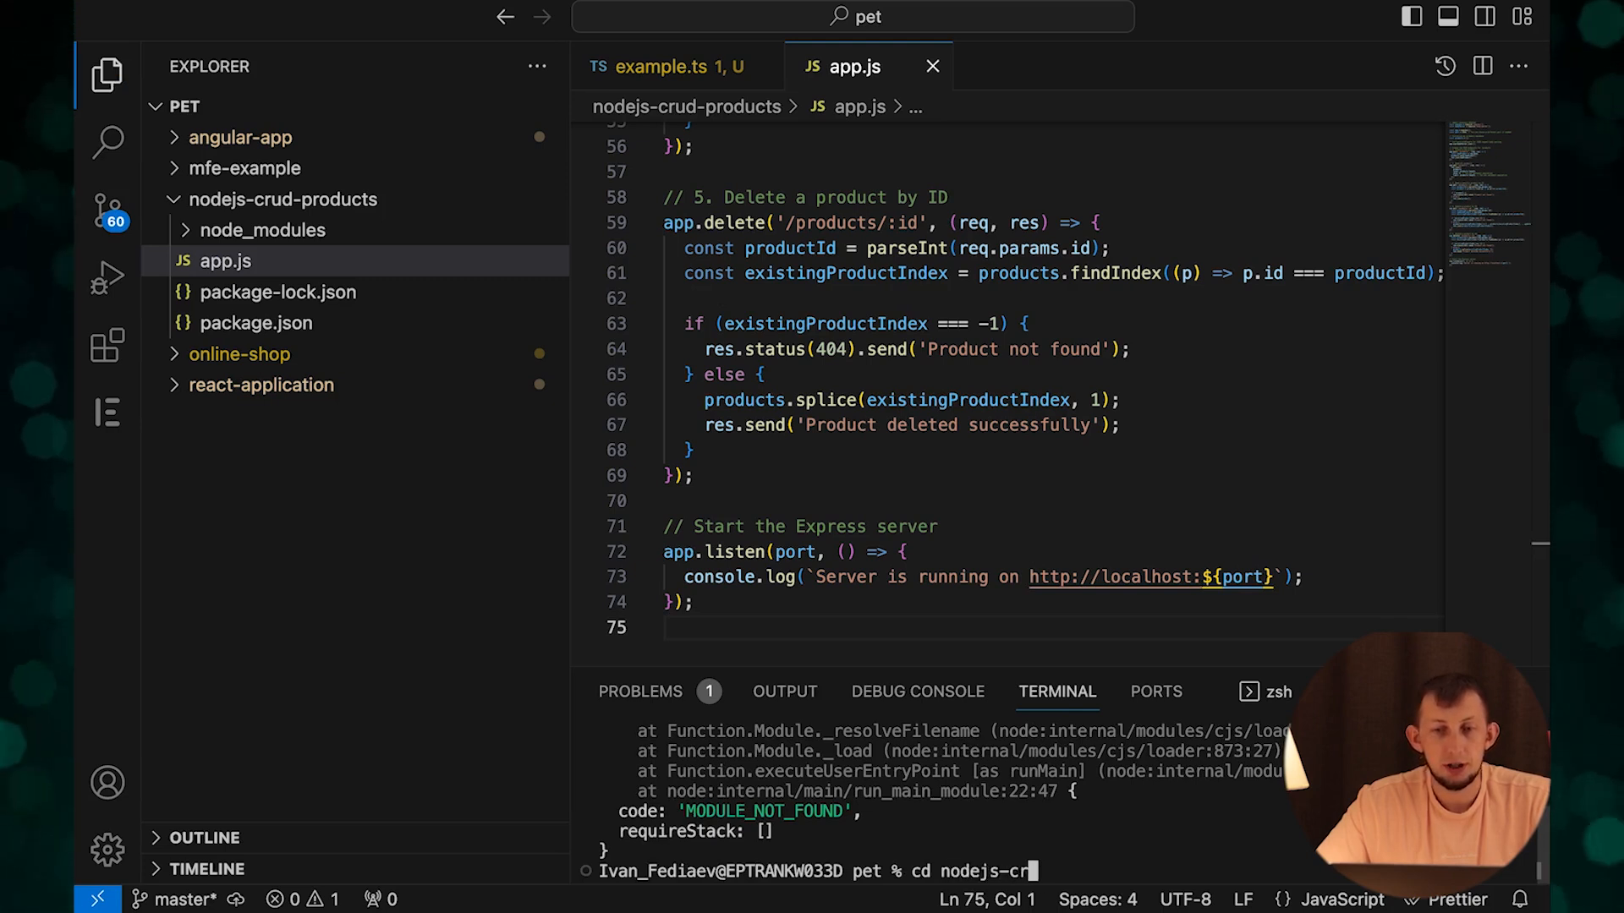
key("Enter")
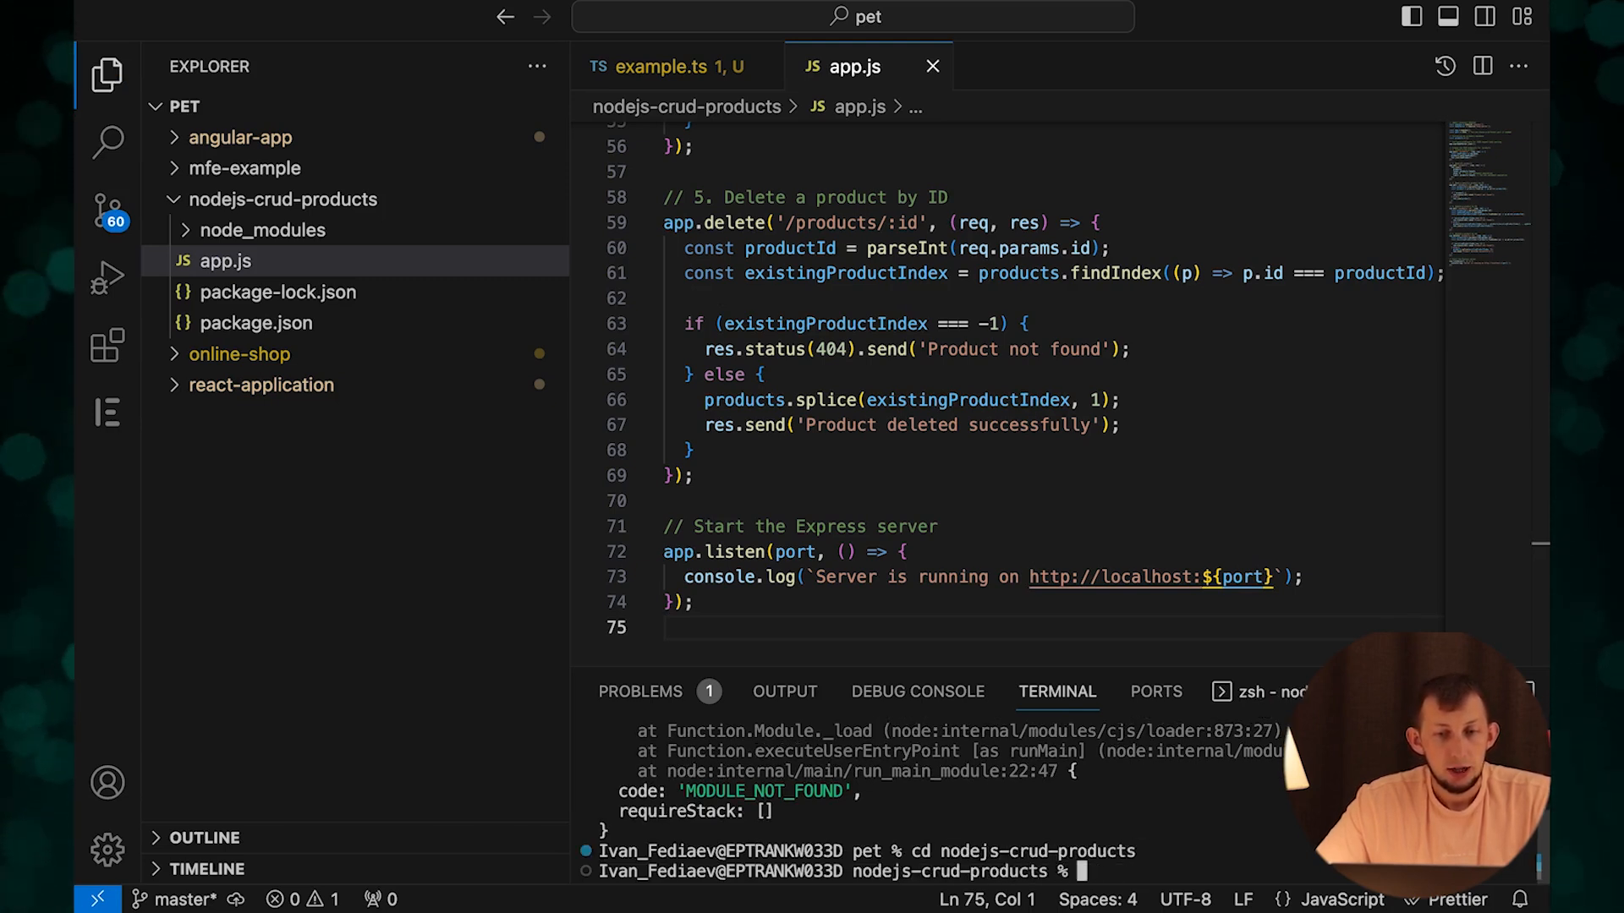
type("node app.js")
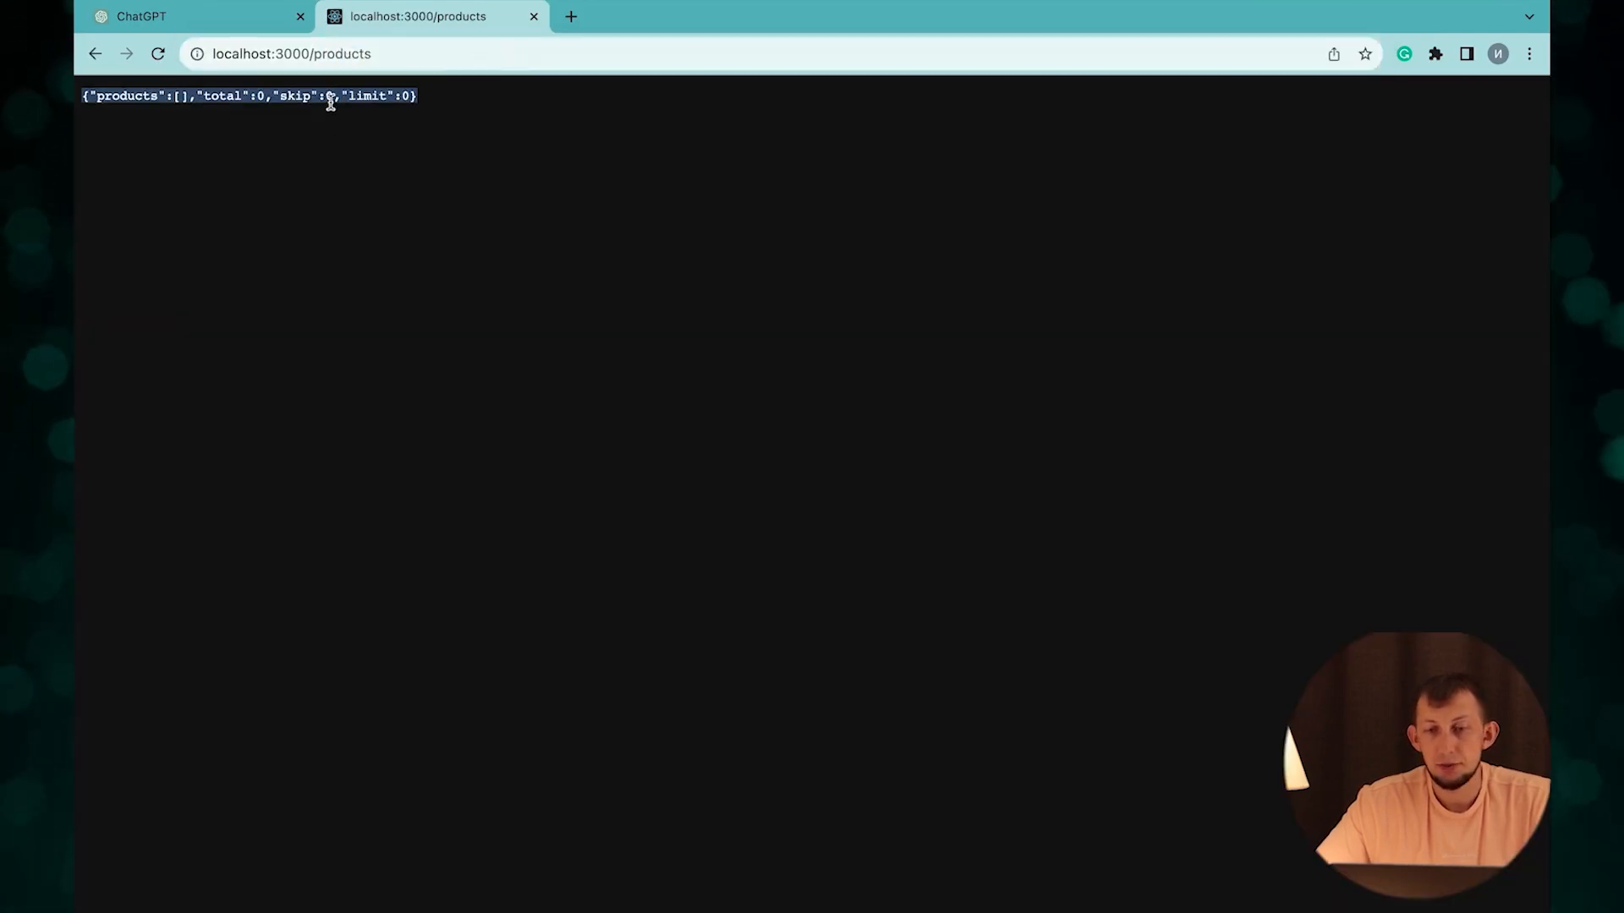
Ask ChatGPT to generate 10 sample products.
left_click(186, 17)
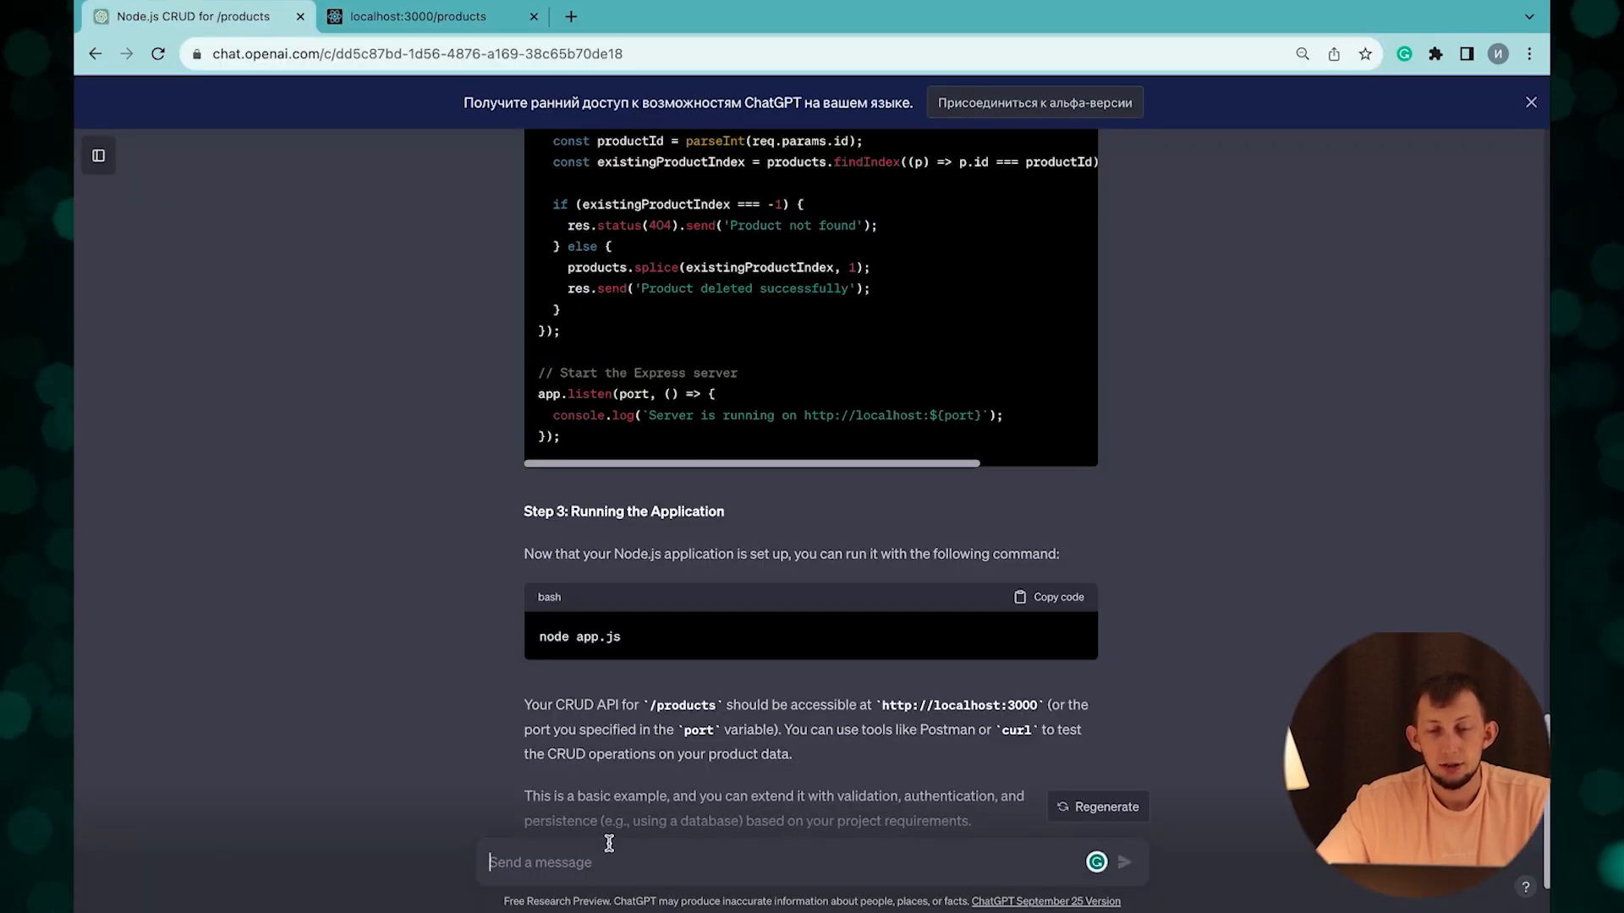
type("let's generate")
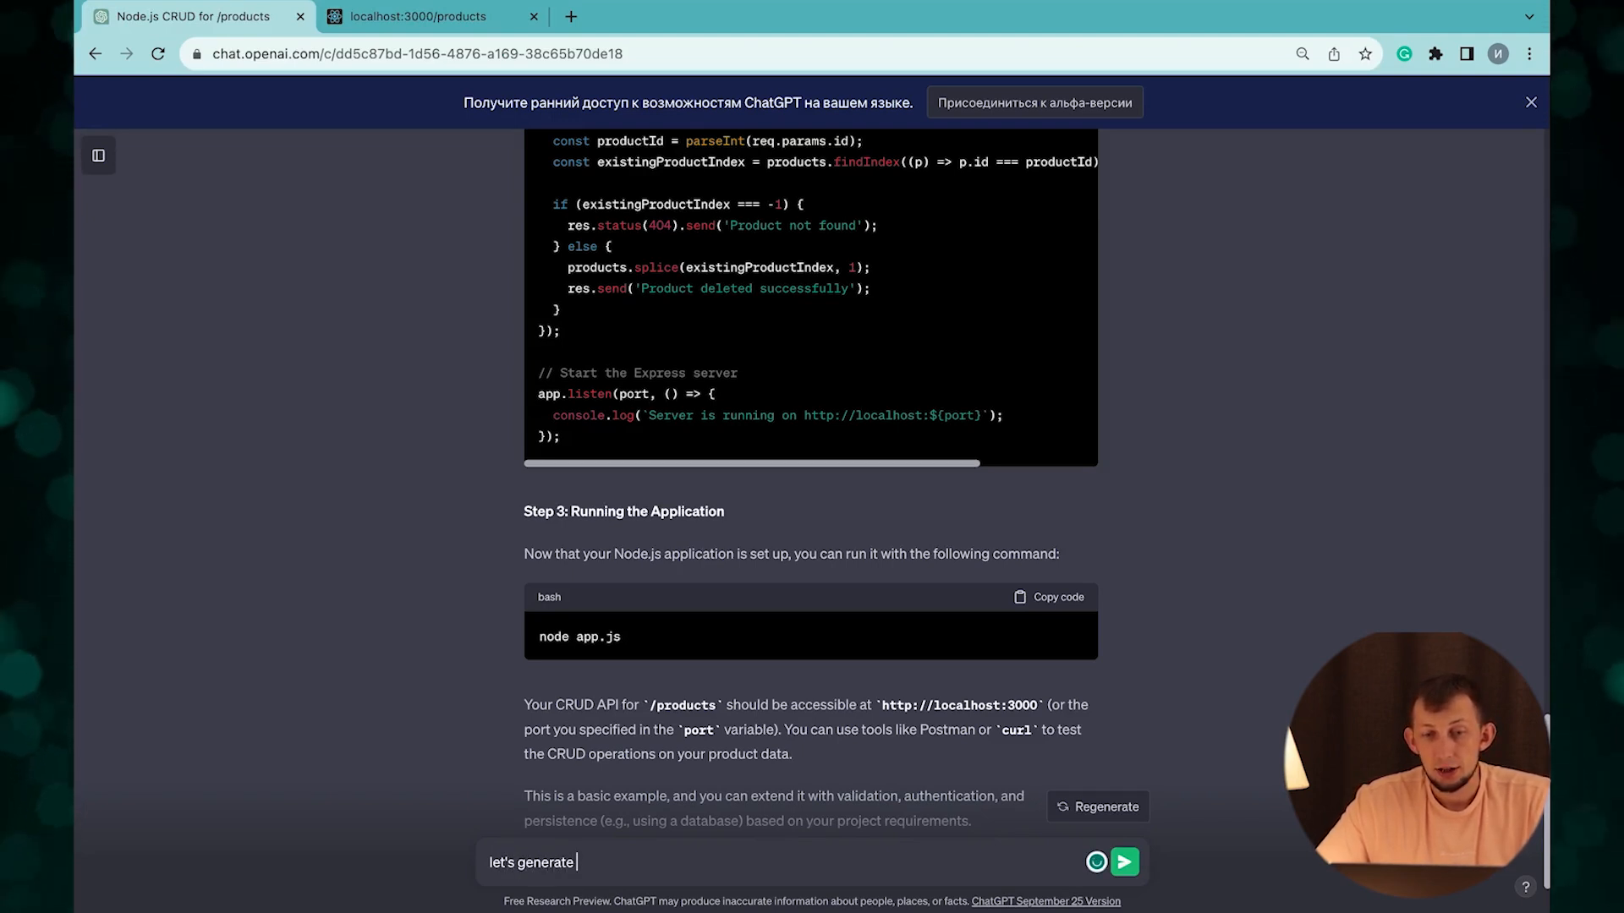
type("10 products")
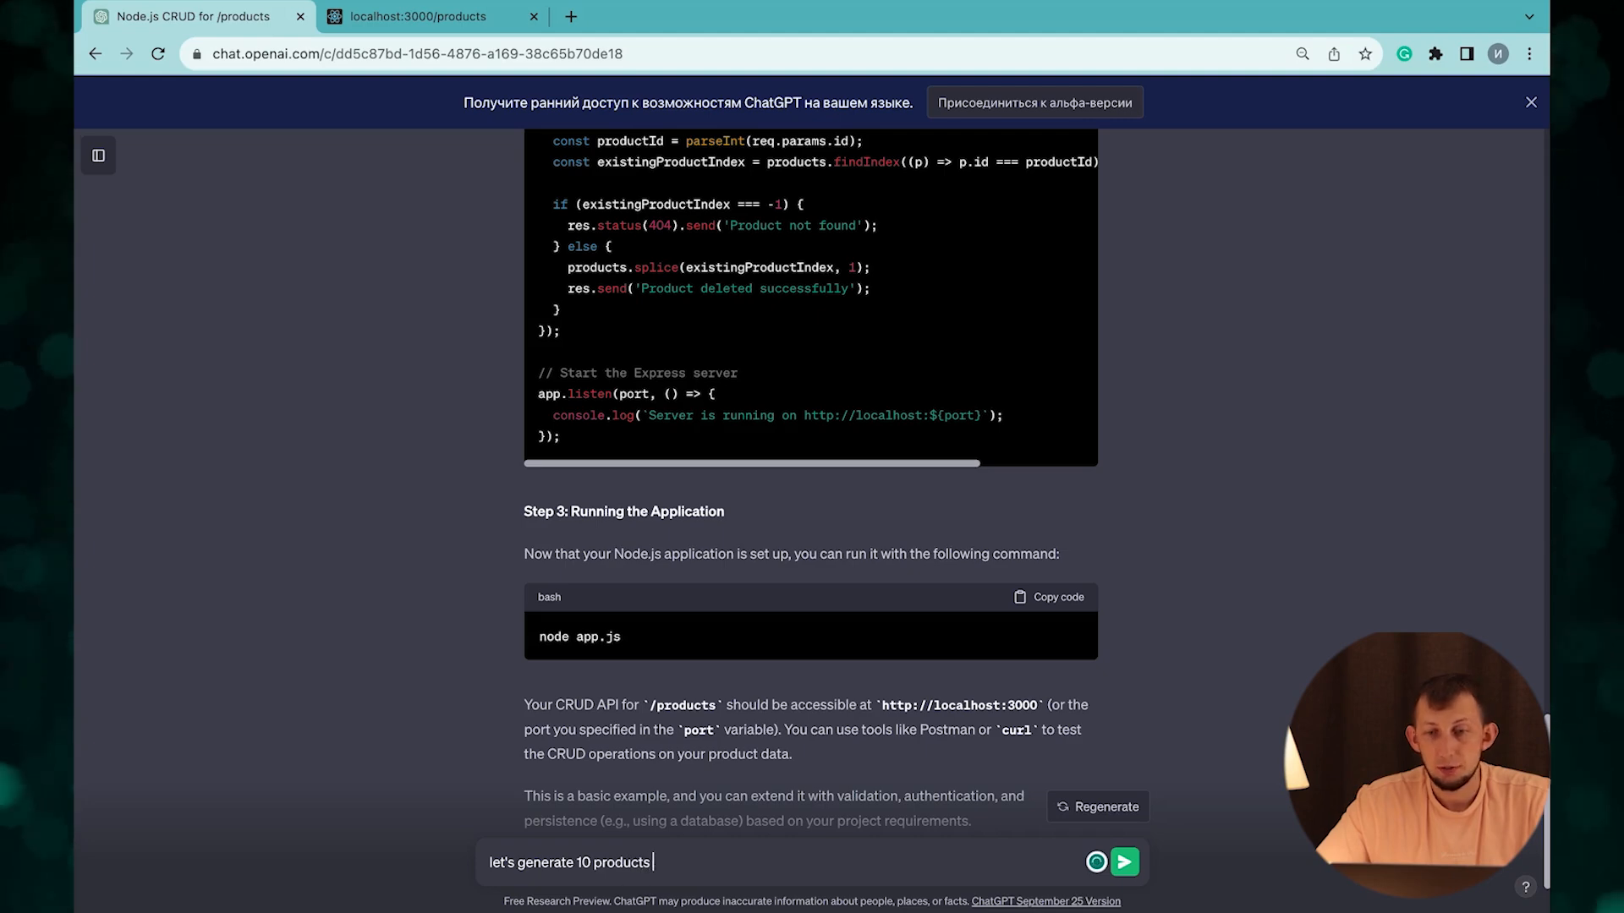
left_click(1127, 861)
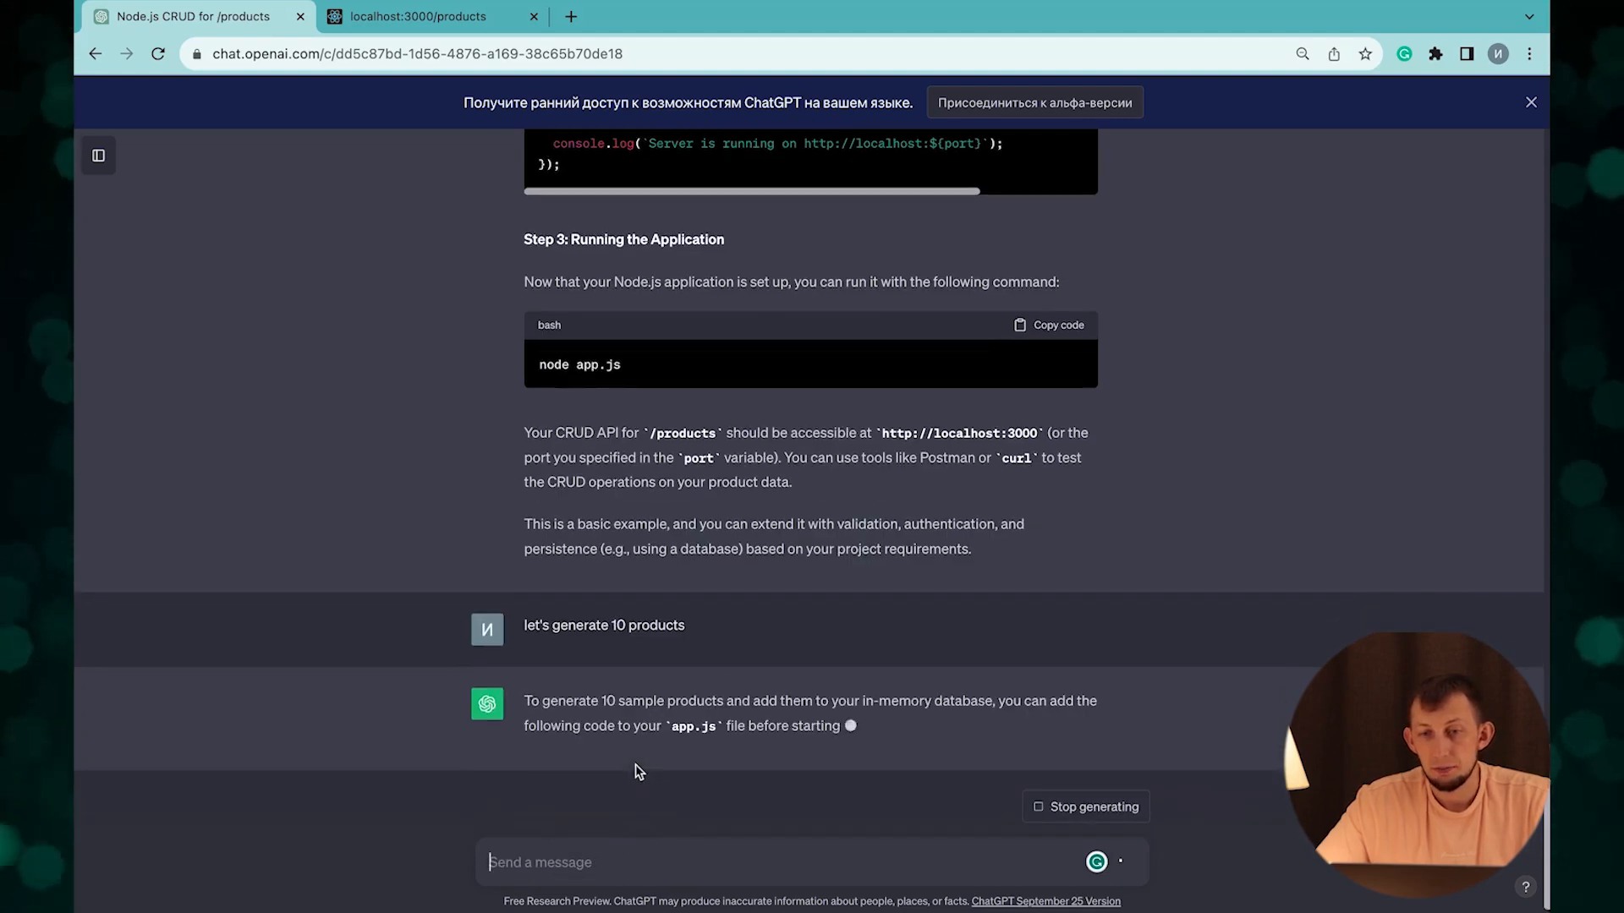
Review the 10-product code and ask ChatGPT to use mock image URLs.
scroll("down", 3)
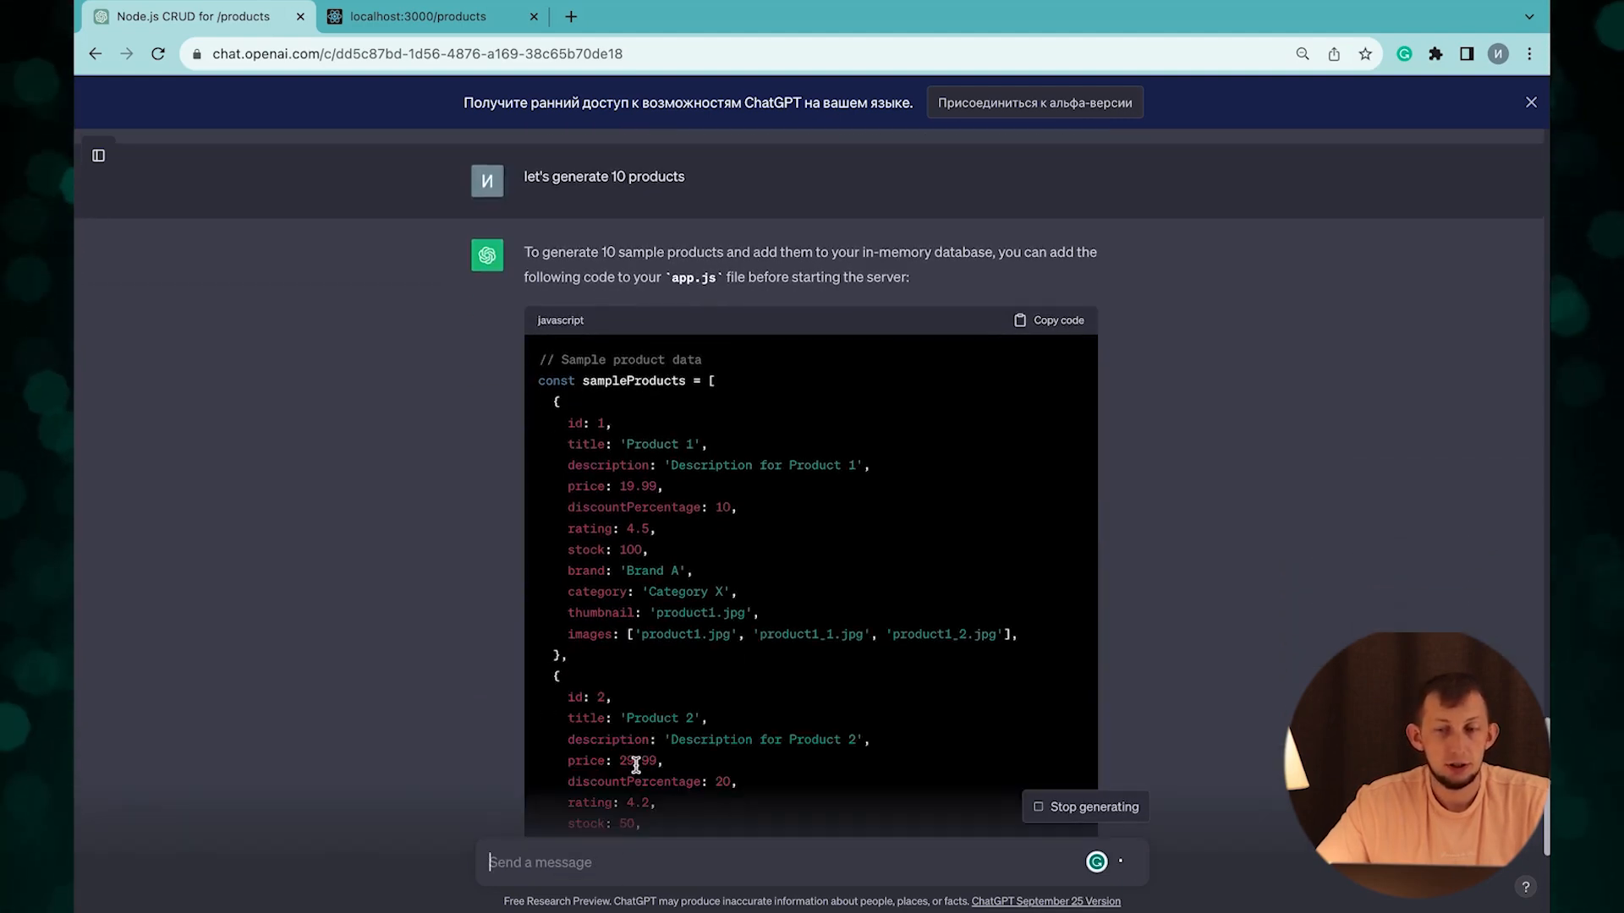
scroll("down", 3)
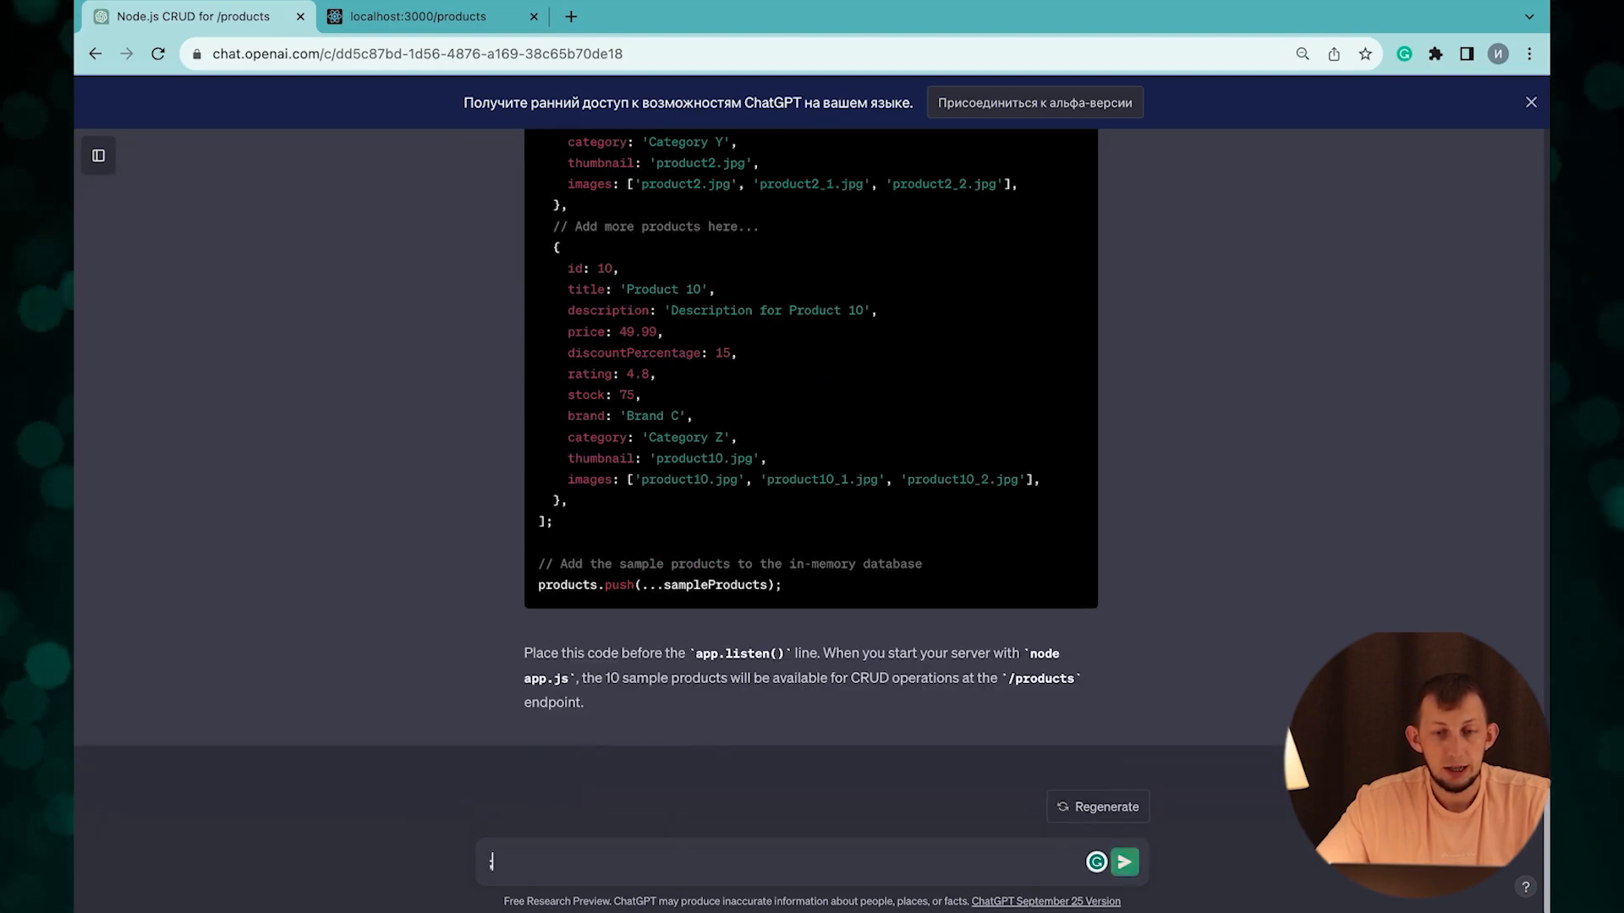
type("let's use mock")
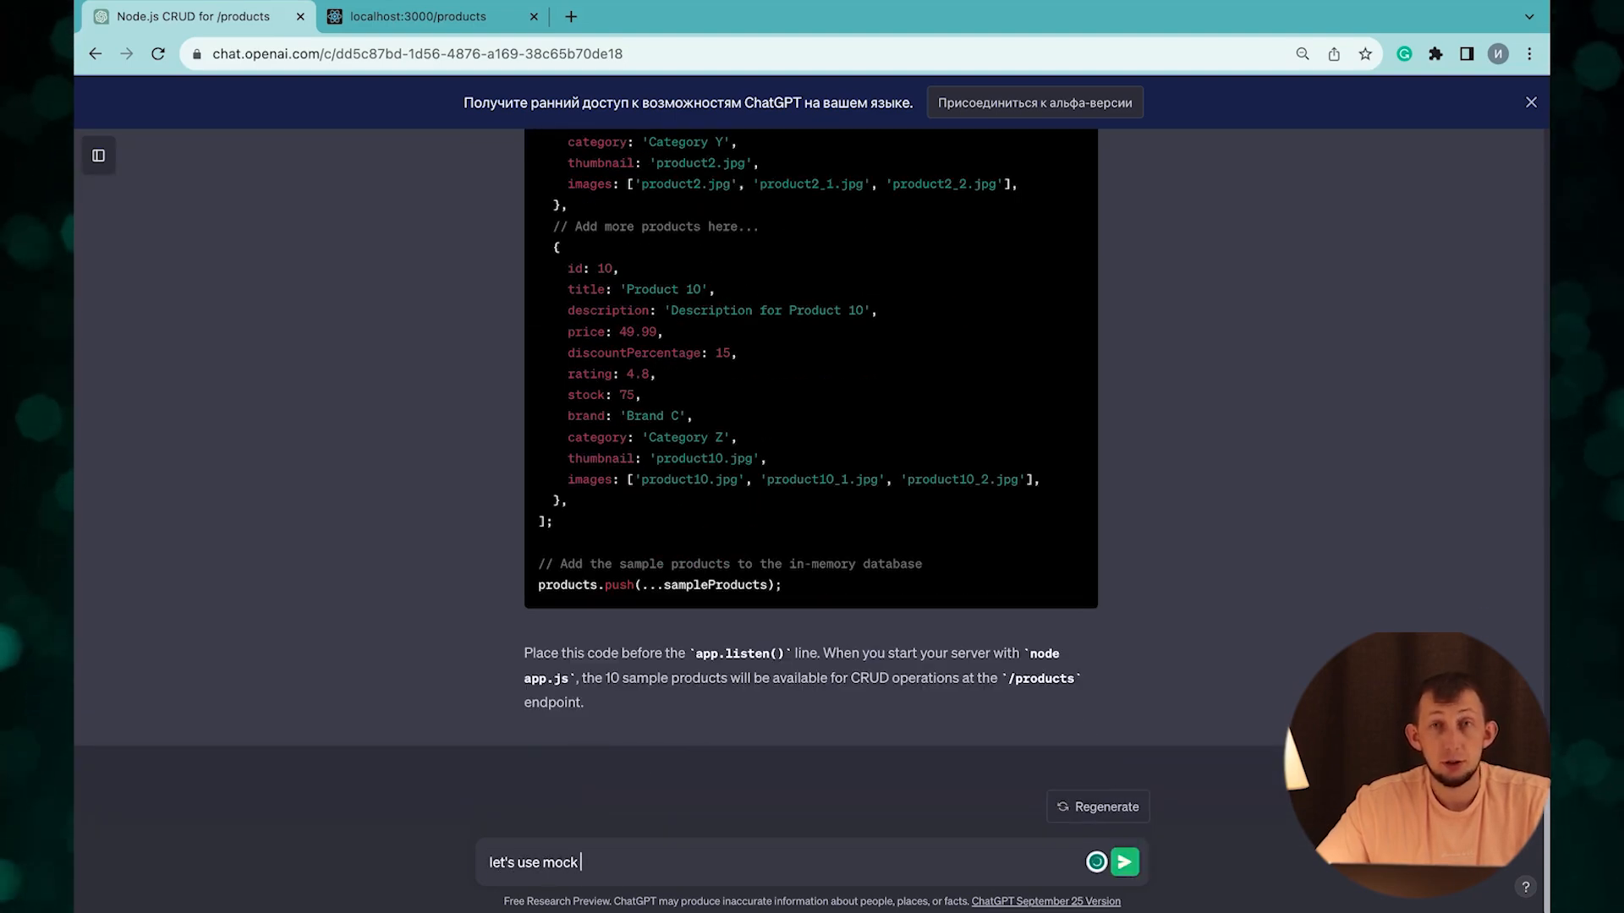
left_click(1128, 861)
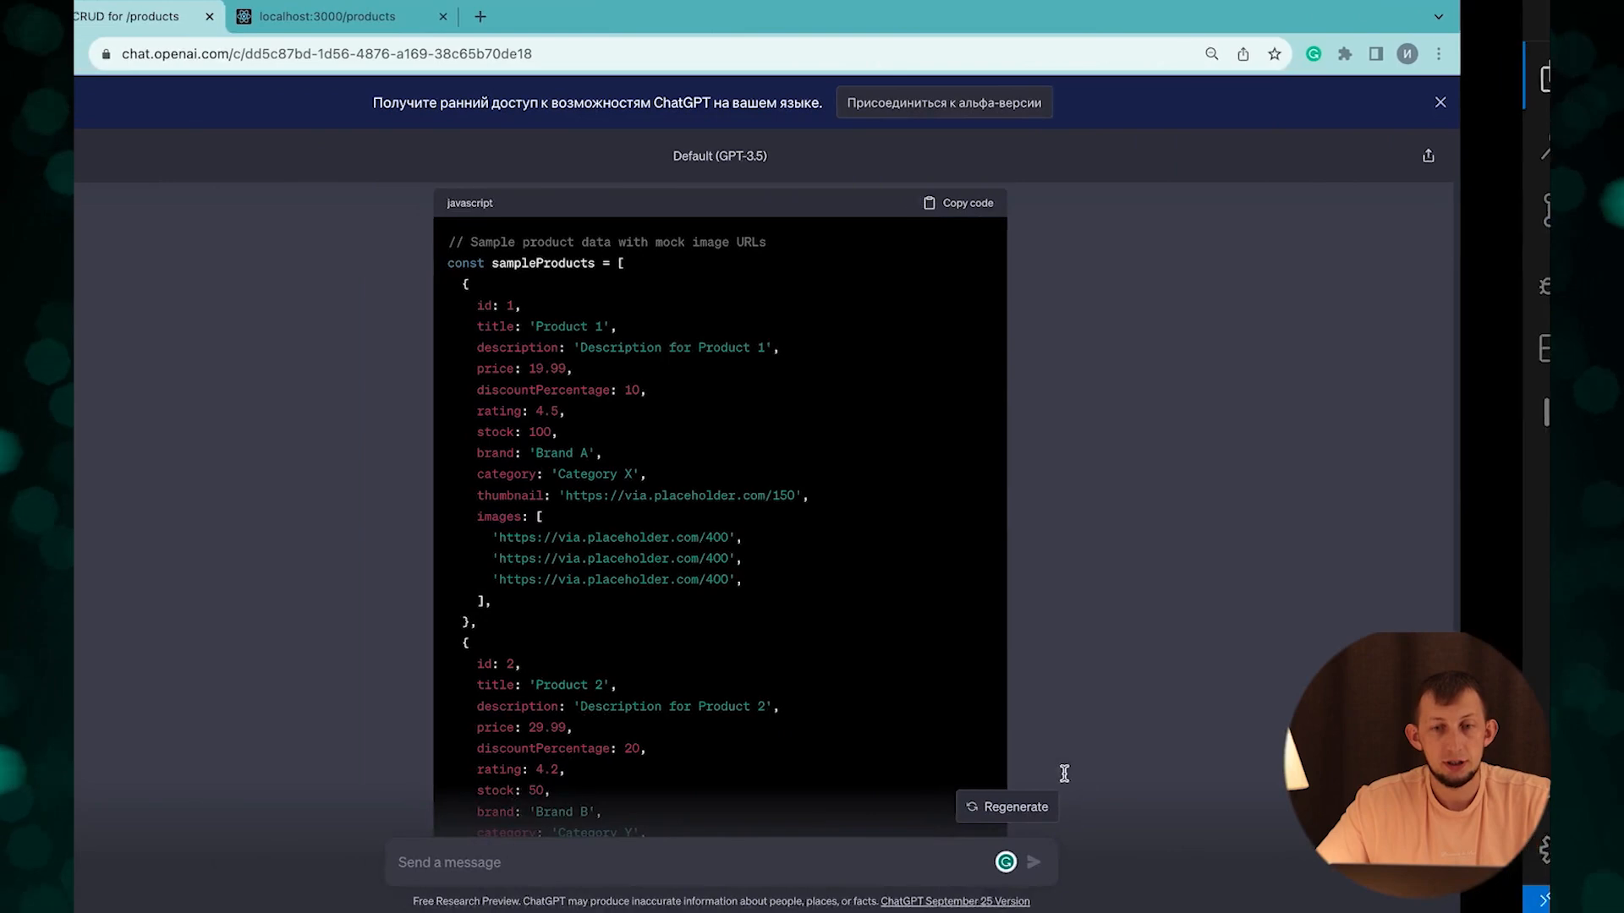
Reload localhost:3000/products to see the mock products, then load /products/1.
left_click(344, 17)
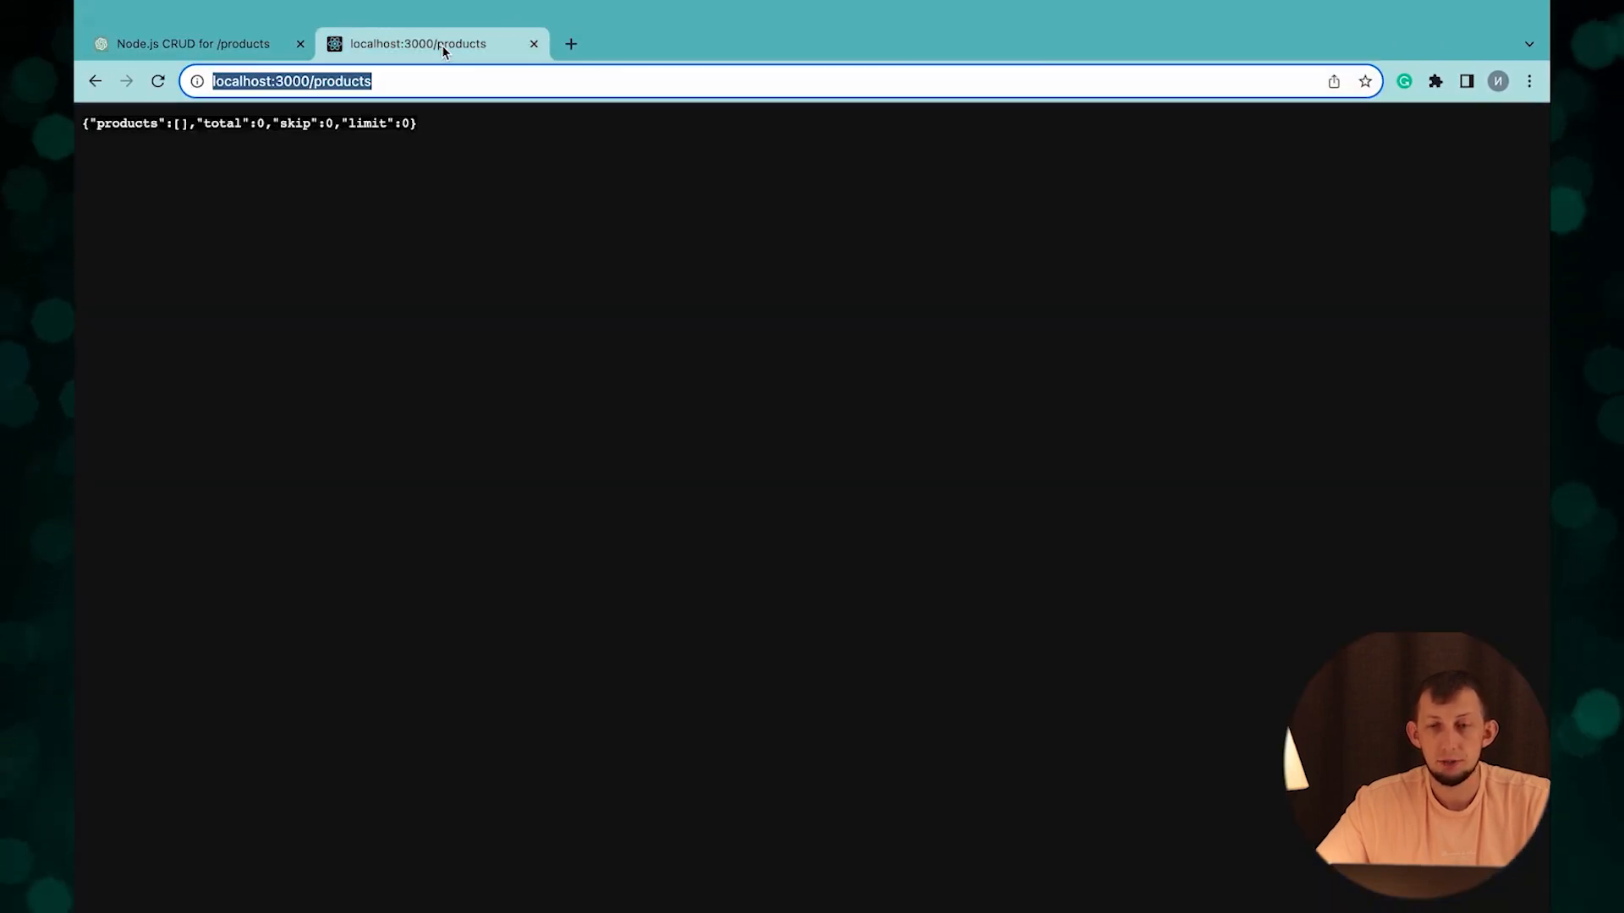
key("Enter")
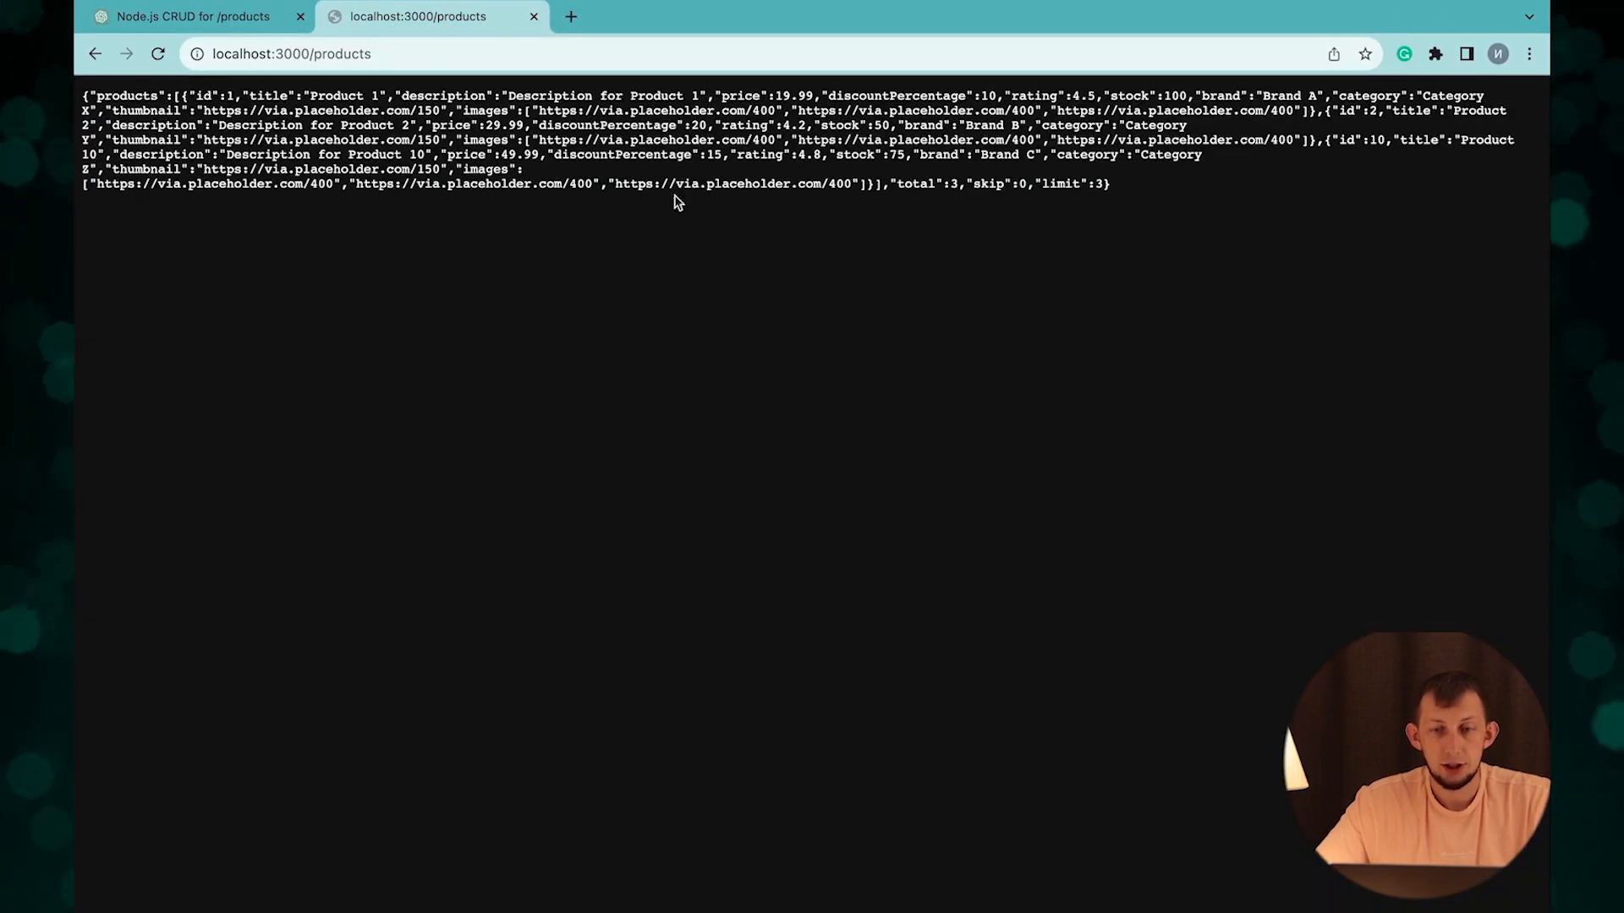
mouse_move(531, 252)
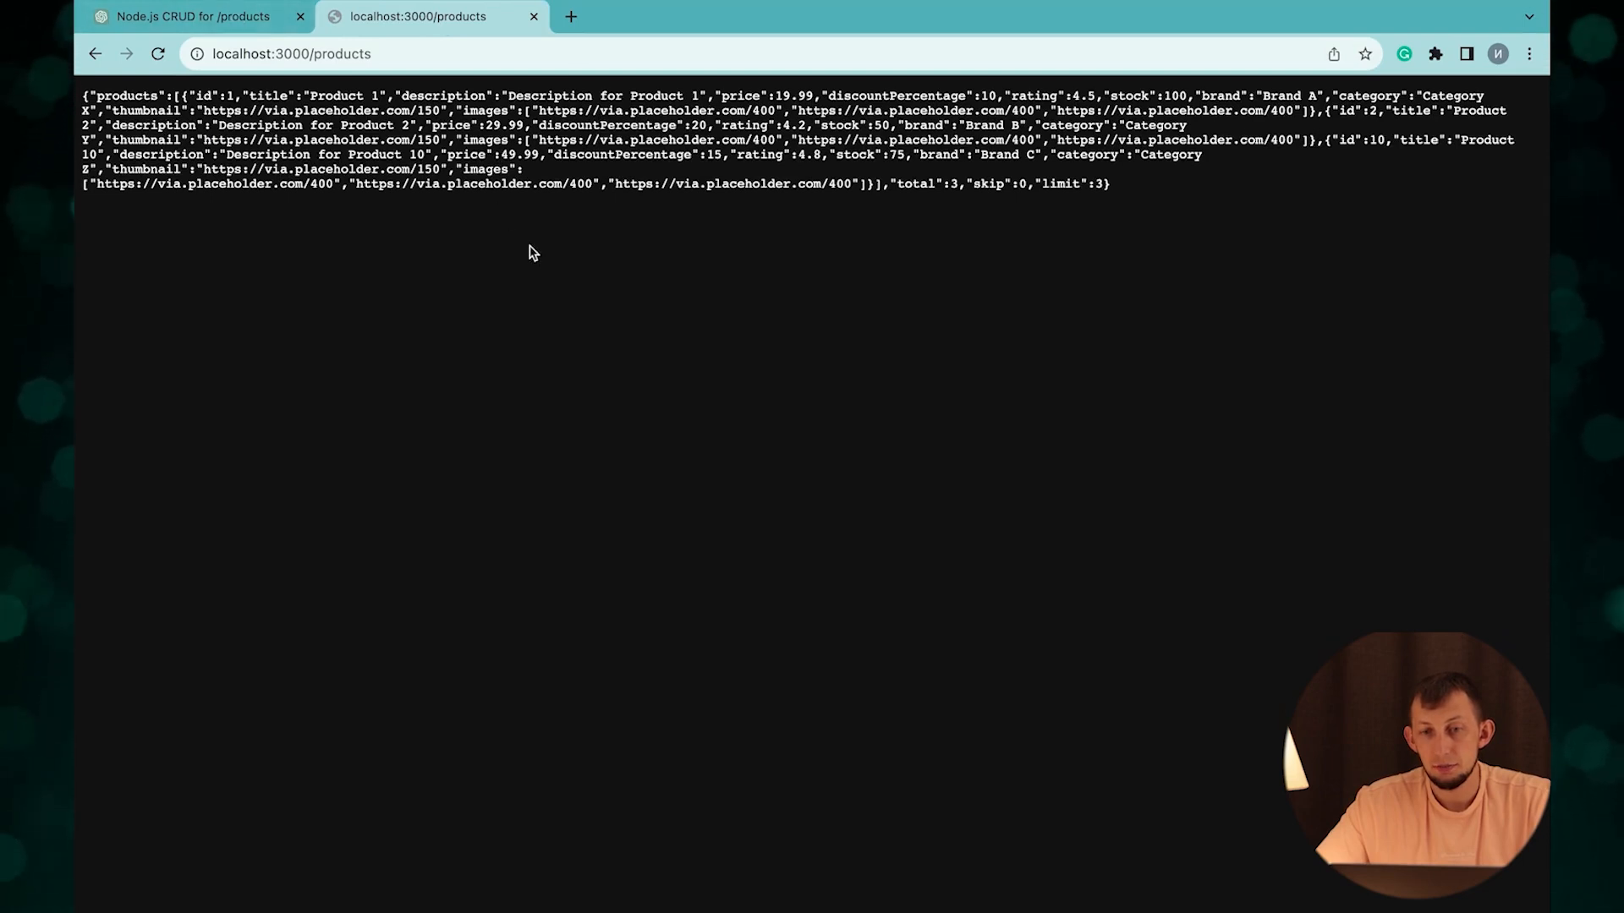
left_click(289, 53)
type("/1")
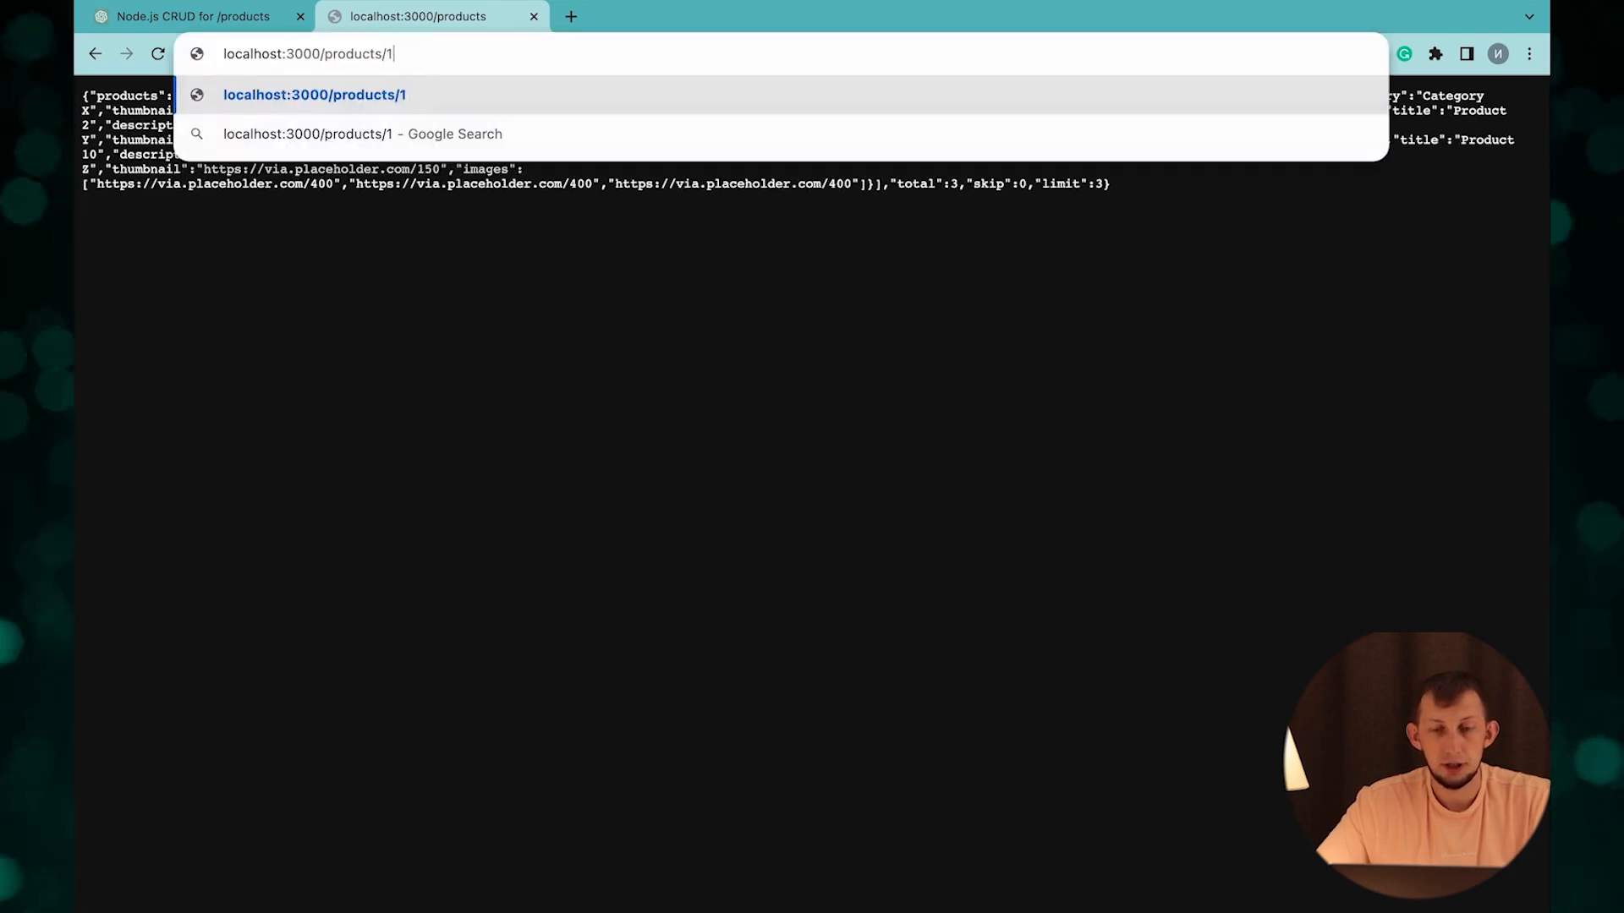
key("Backspace")
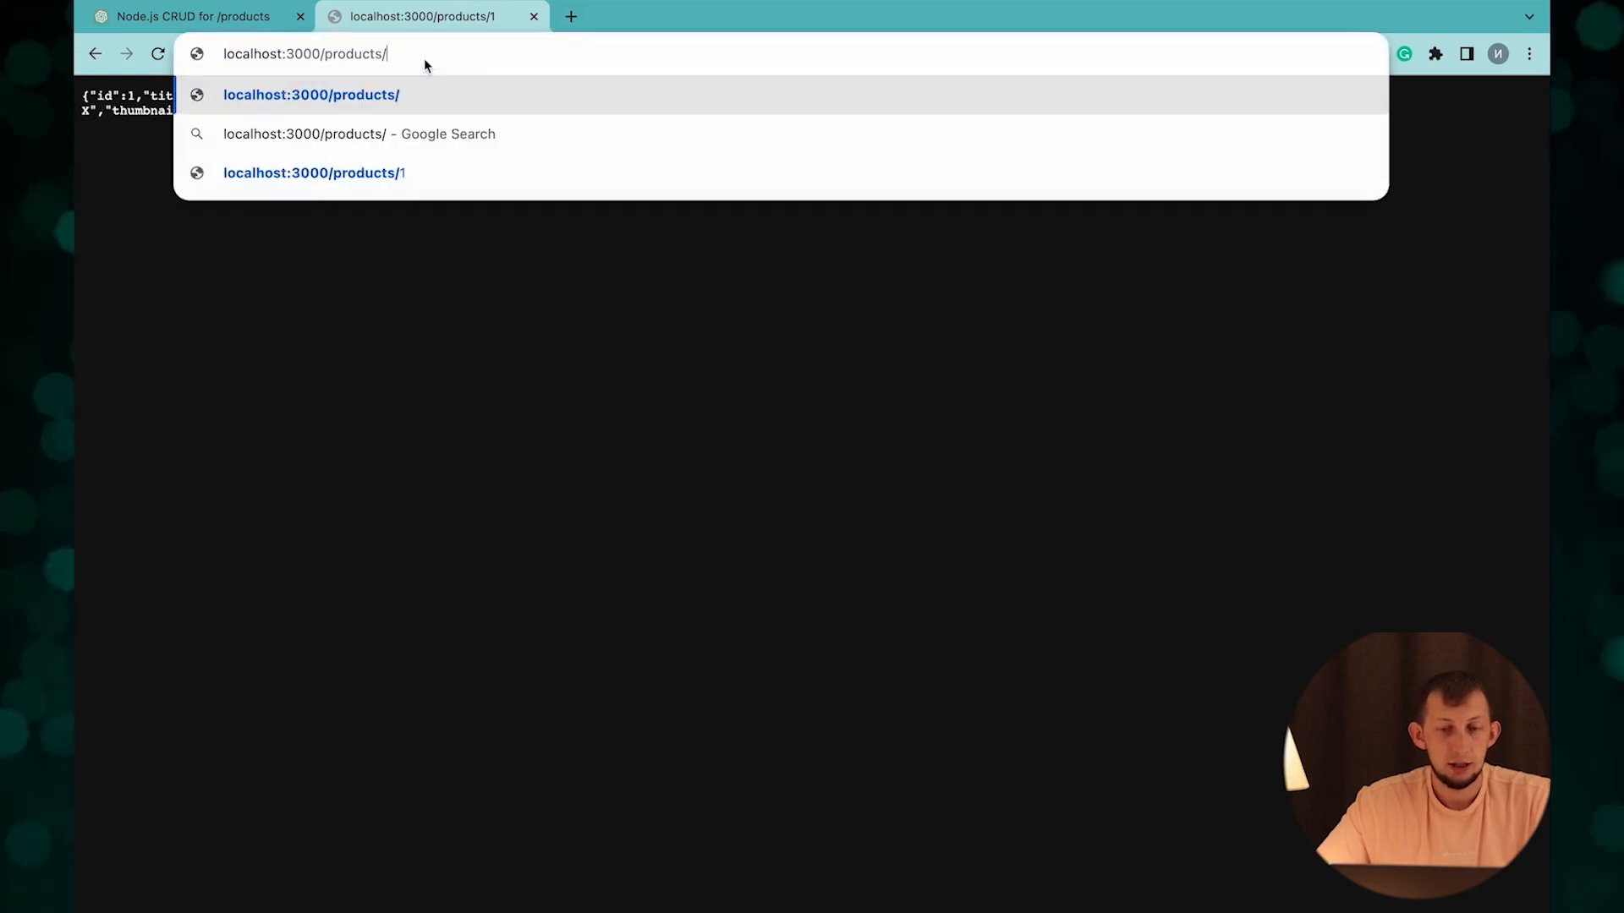